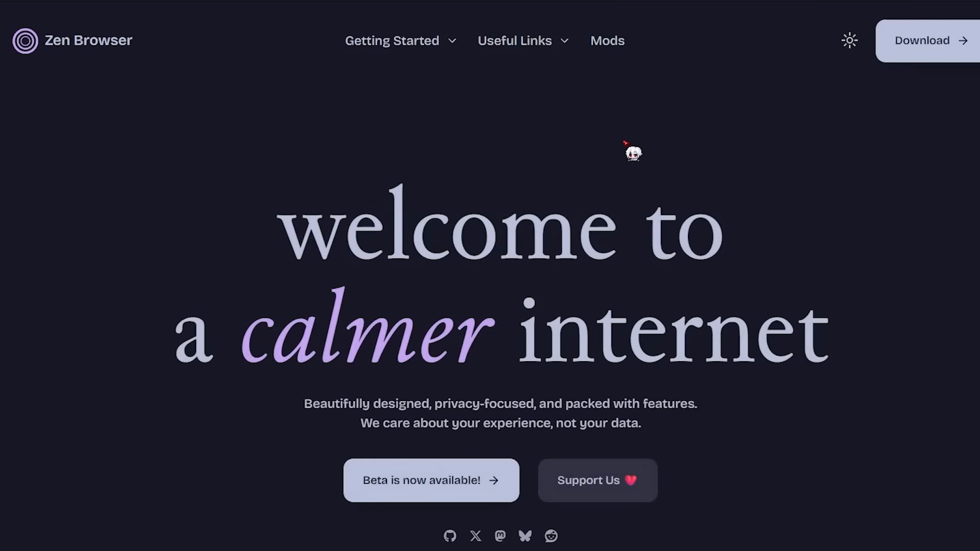
# Step: Scroll through the Zen Browser features section listing Workspaces, Compact Mode, Glance and Split View
pyautogui.scroll(-3)
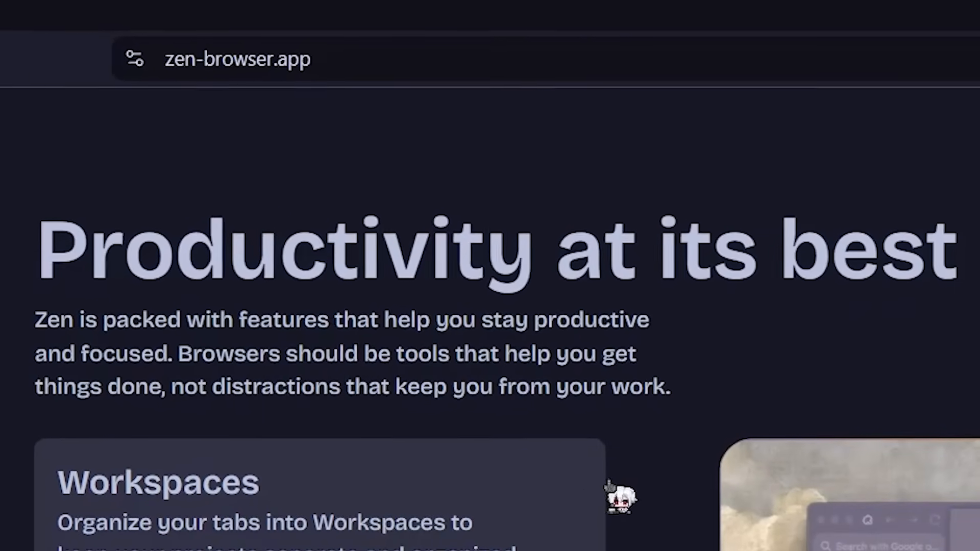
pyautogui.scroll(-3)
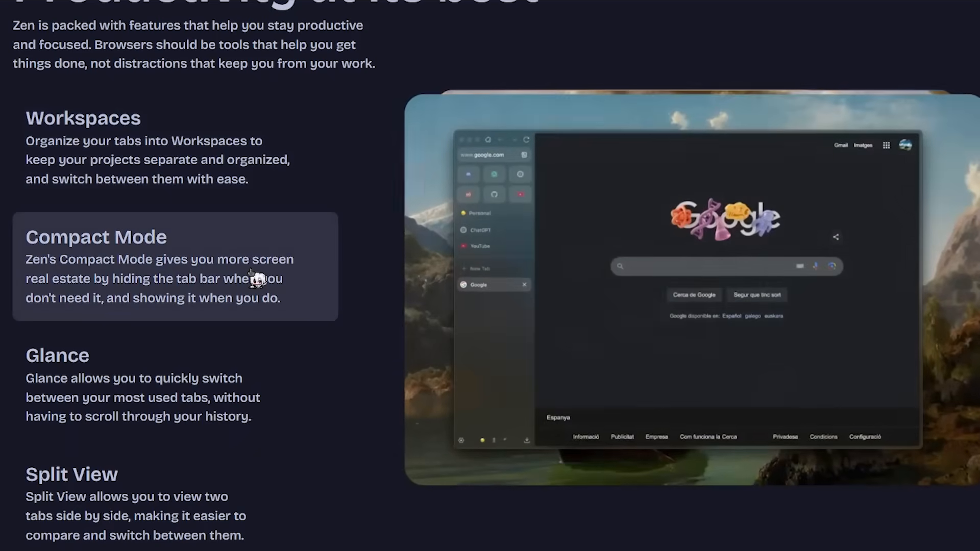
pyautogui.moveTo(244, 388)
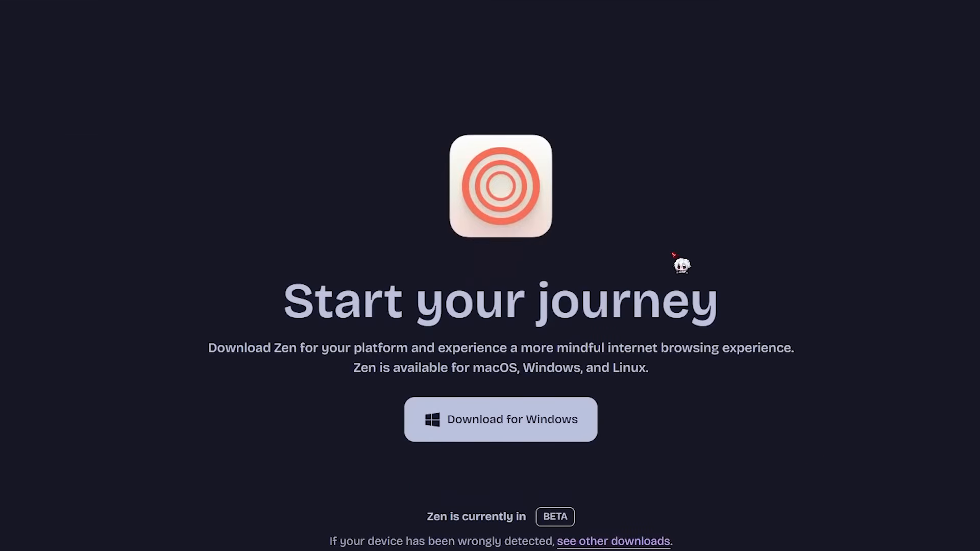
# Step: Download Zen for Windows and launch zen.installer.exe from the downloads panel
pyautogui.click(500, 418)
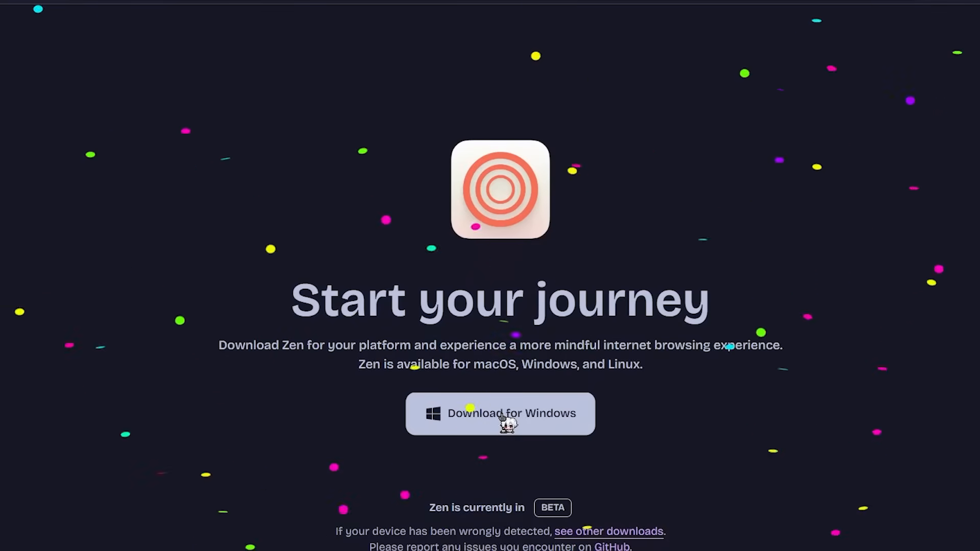
pyautogui.click(499, 413)
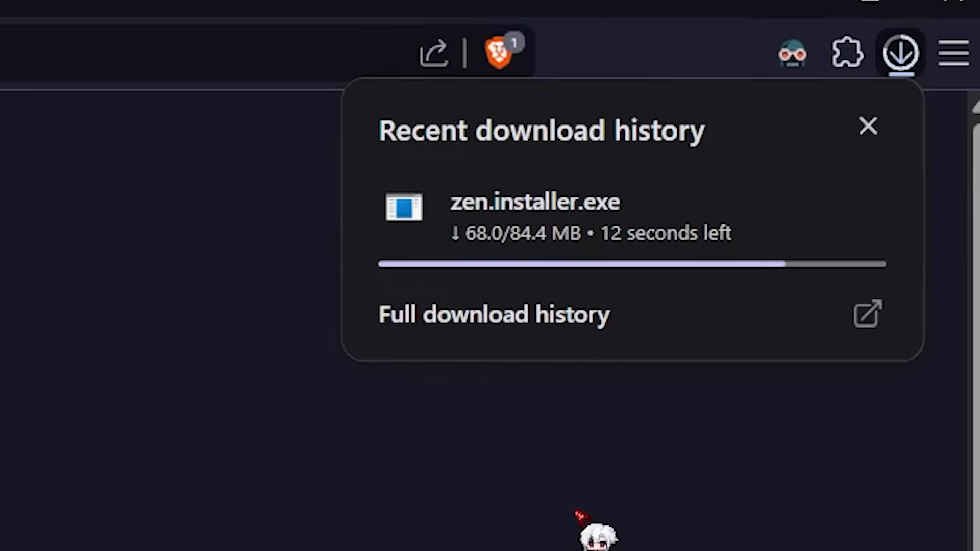
pyautogui.click(867, 127)
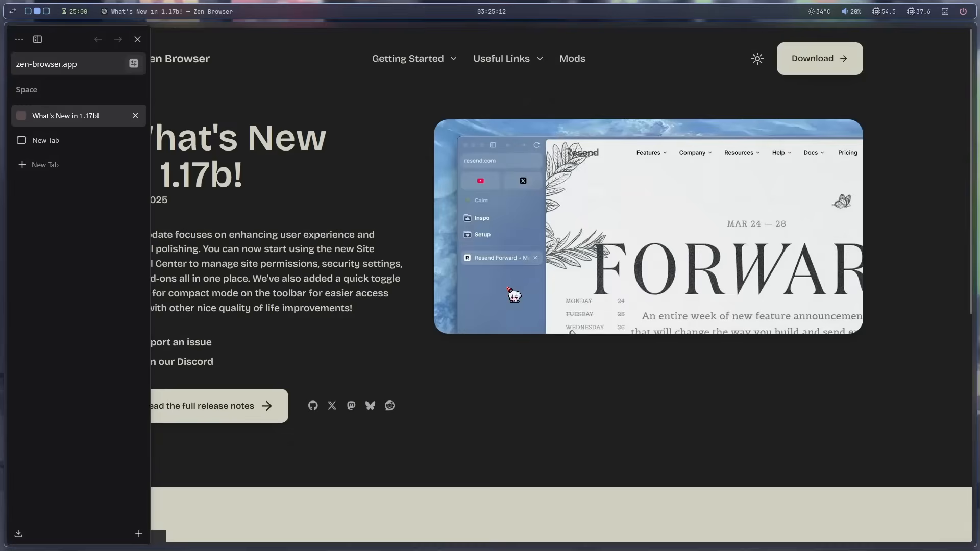
# Step: Close the What's New release-notes tab and hide the tab sidebar, leaving the Zen new tab page
pyautogui.click(132, 63)
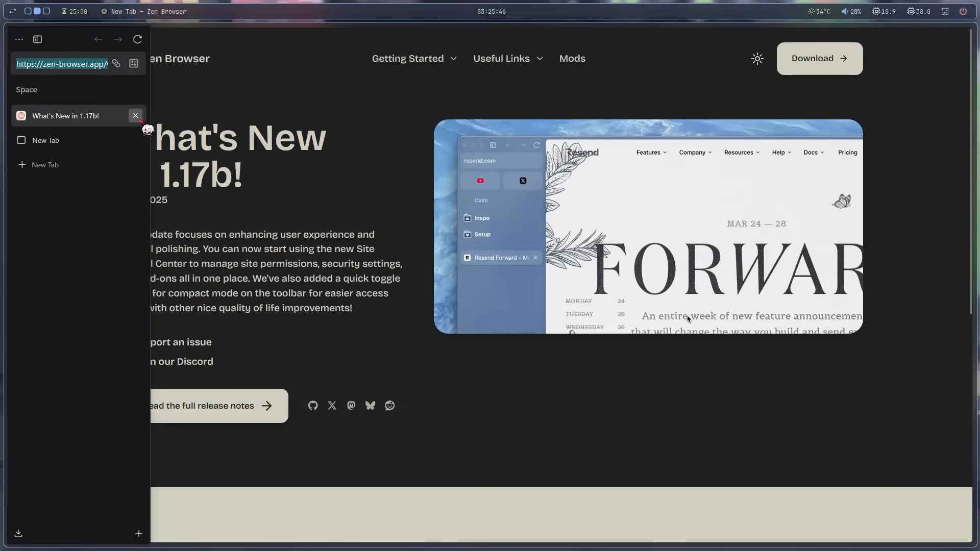
pyautogui.click(135, 115)
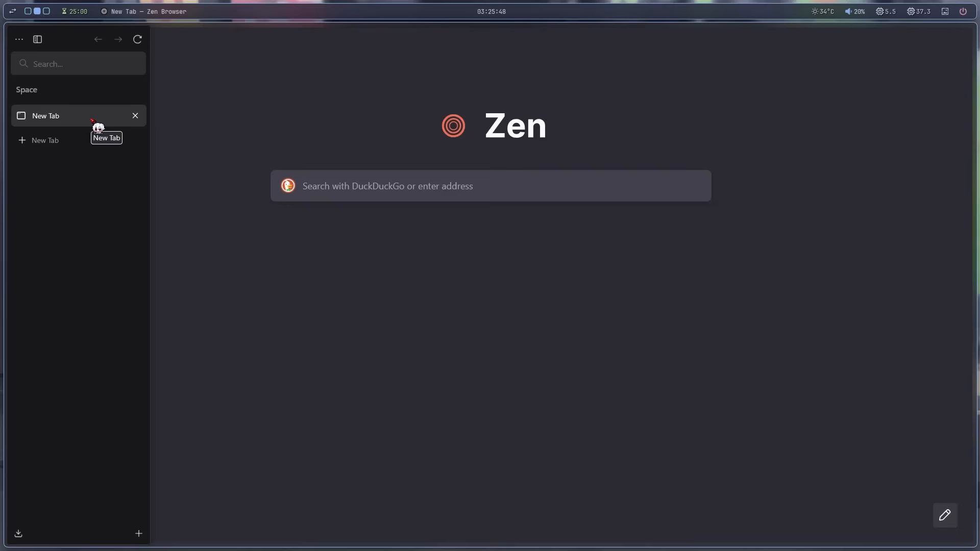
pyautogui.moveTo(59, 139)
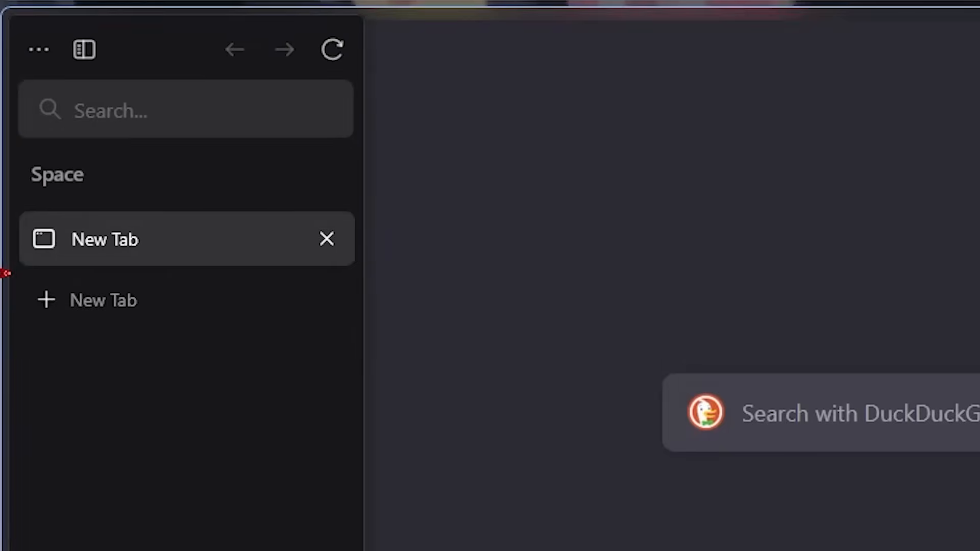
pyautogui.click(38, 49)
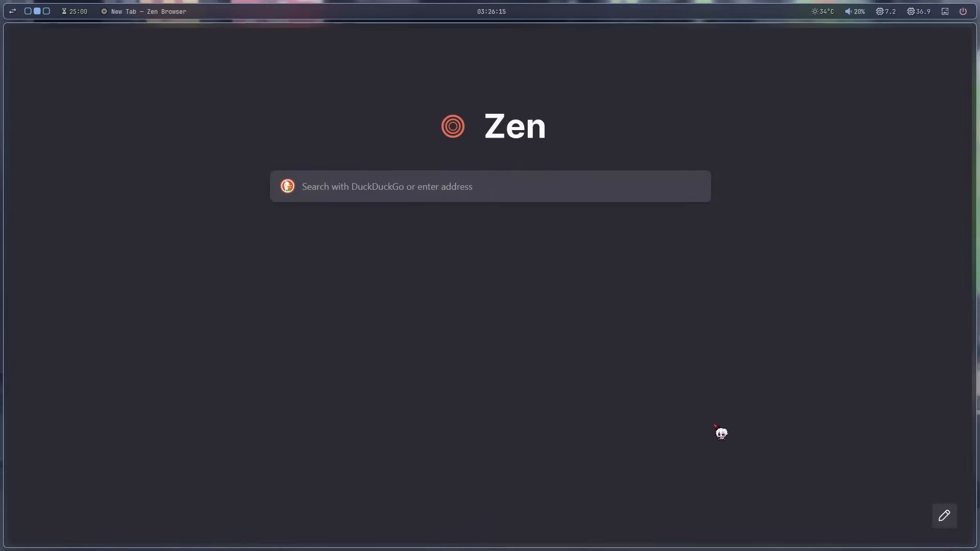
# Step: Reach the full browser settings via the new-tab customization panel's Manage more settings
pyautogui.click(943, 515)
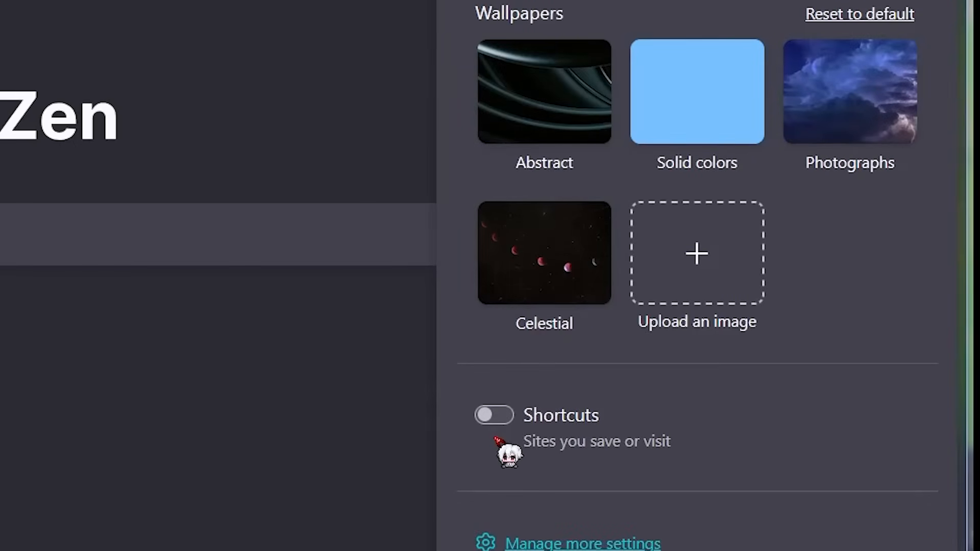
pyautogui.scroll(-3)
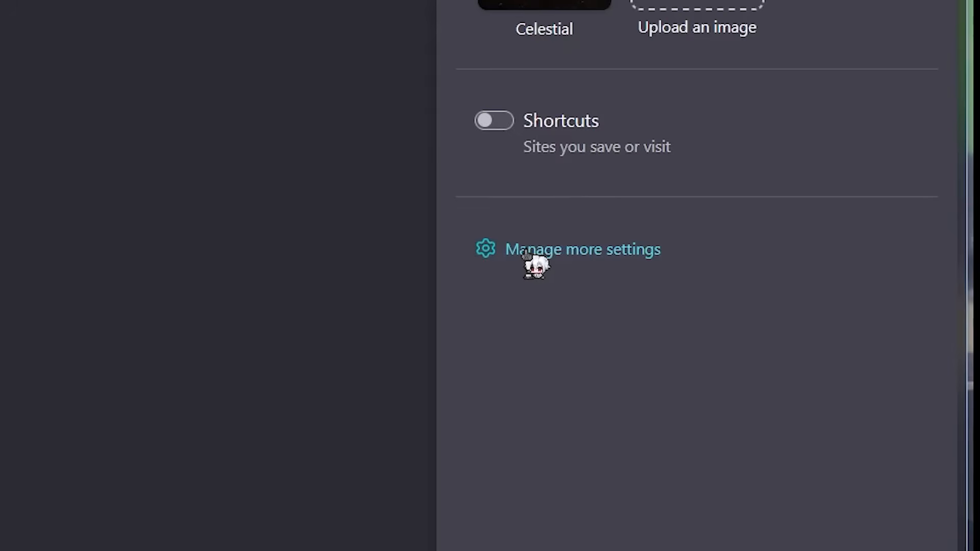
pyautogui.click(582, 249)
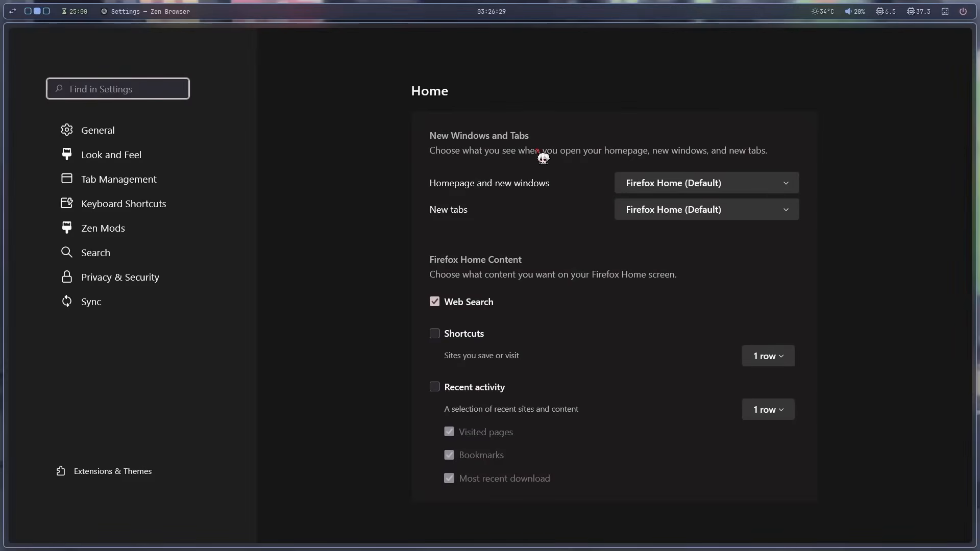
pyautogui.moveTo(691, 227)
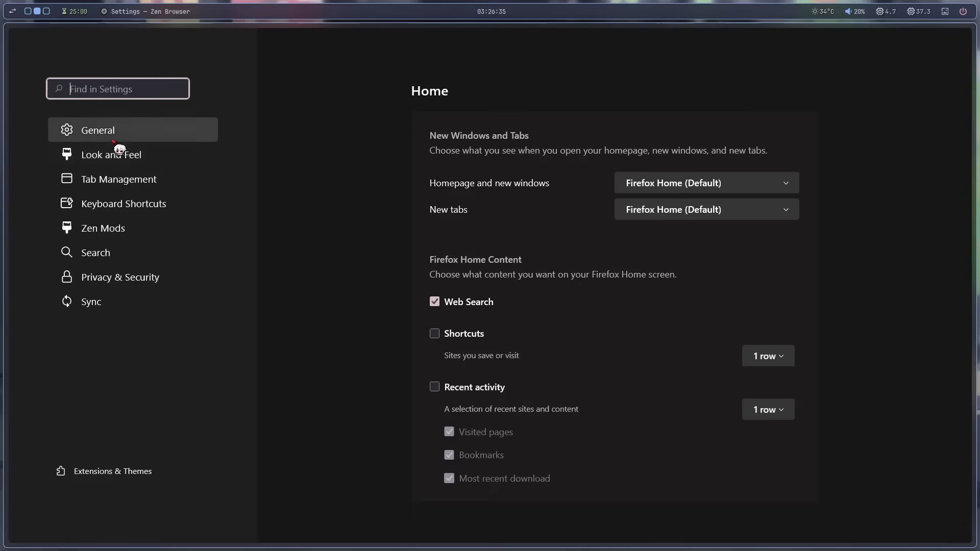
# Step: Show General settings and review the Startup and Language and Appearance options
pyautogui.click(97, 129)
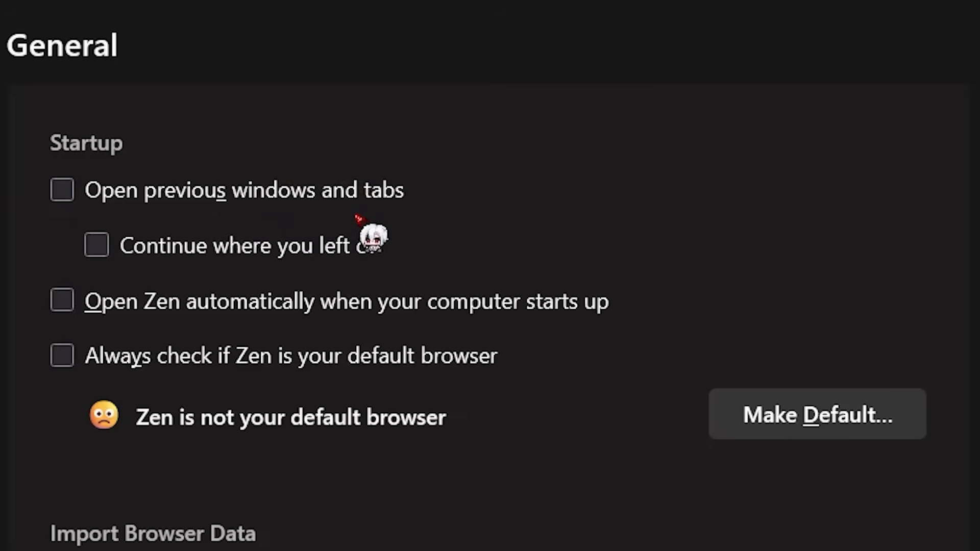
pyautogui.moveTo(383, 278)
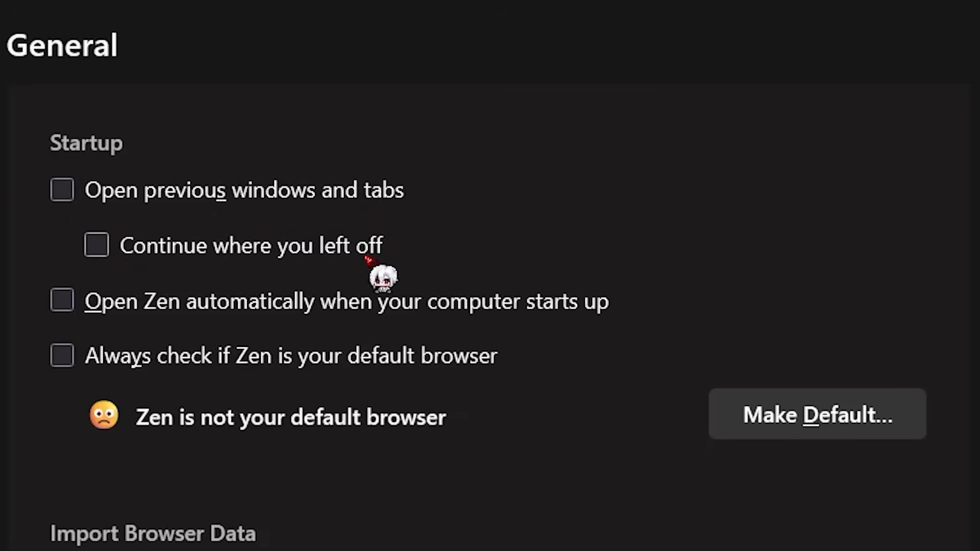
pyautogui.moveTo(106, 380)
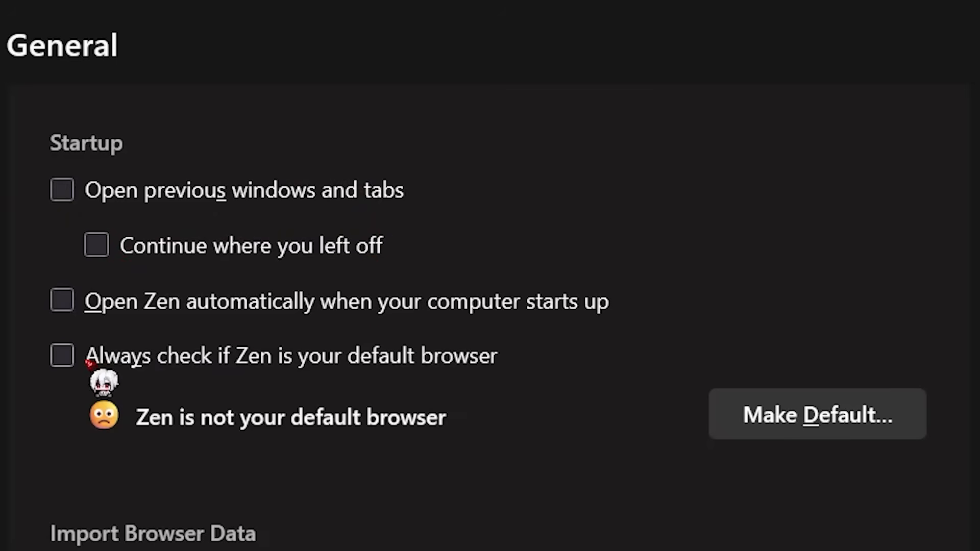
pyautogui.scroll(-3)
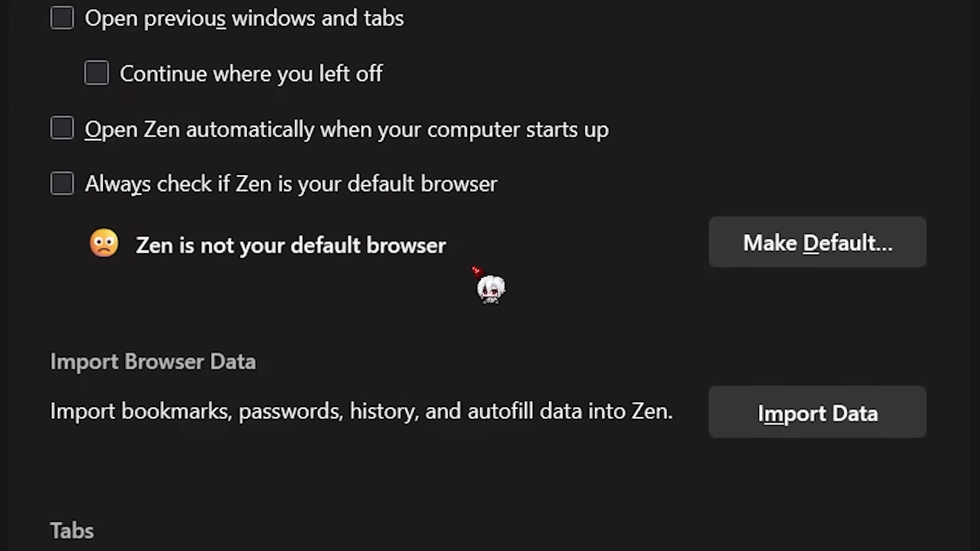
pyautogui.moveTo(388, 256)
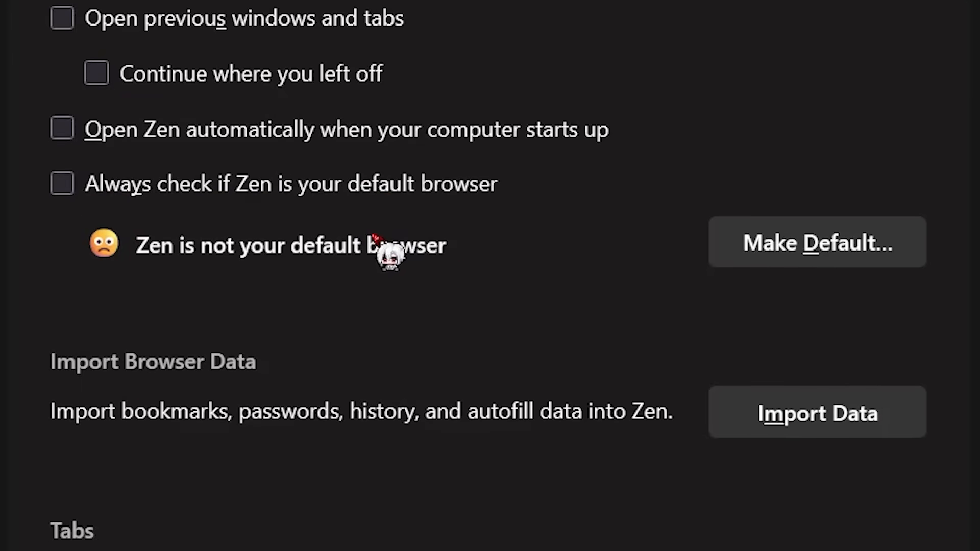
pyautogui.scroll(-3)
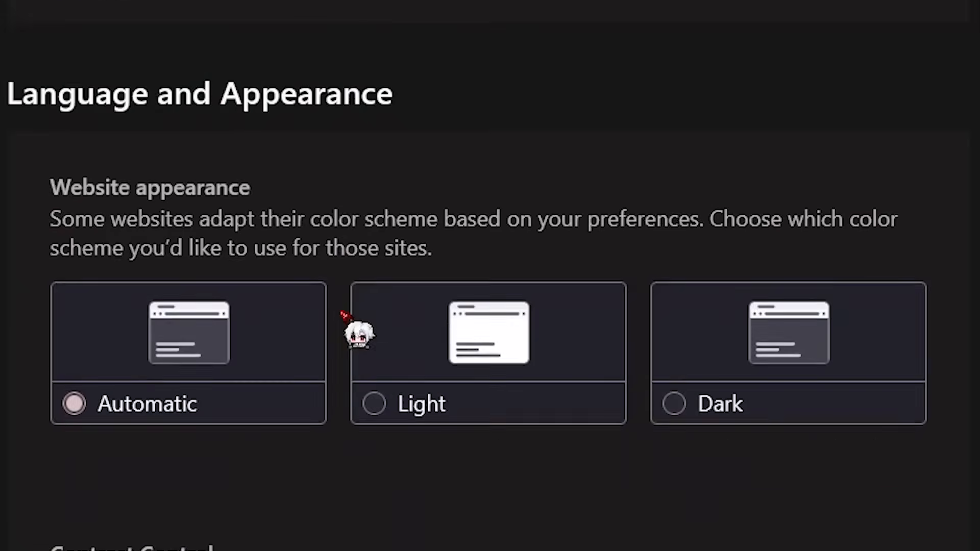
# Step: Scroll through General settings past website appearance down to the Browsing scrolling options
pyautogui.scroll(-3)
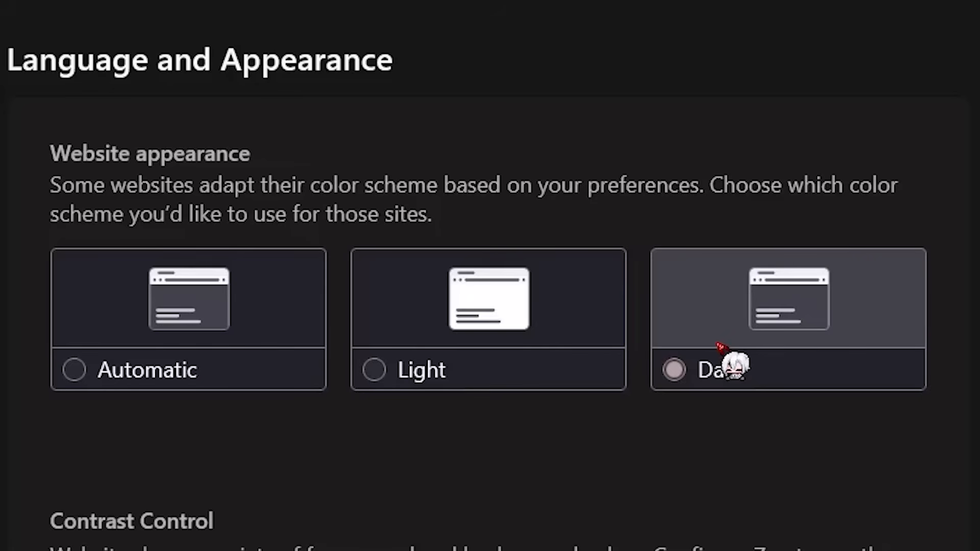
pyautogui.scroll(-3)
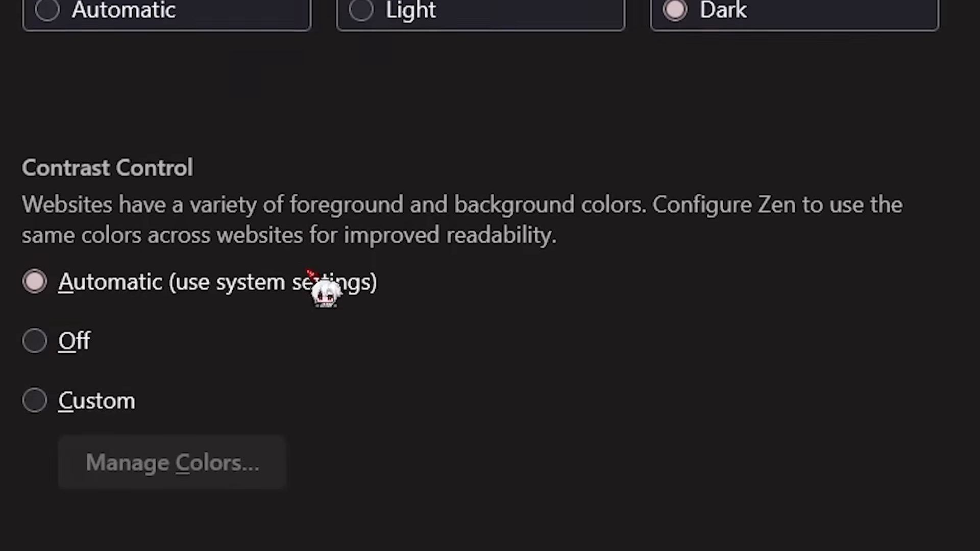
pyautogui.scroll(-3)
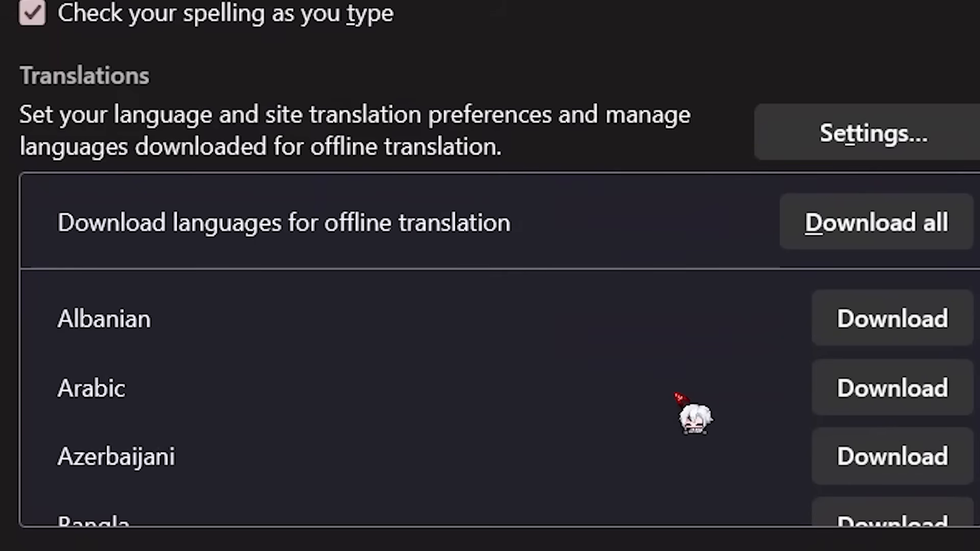
pyautogui.scroll(-3)
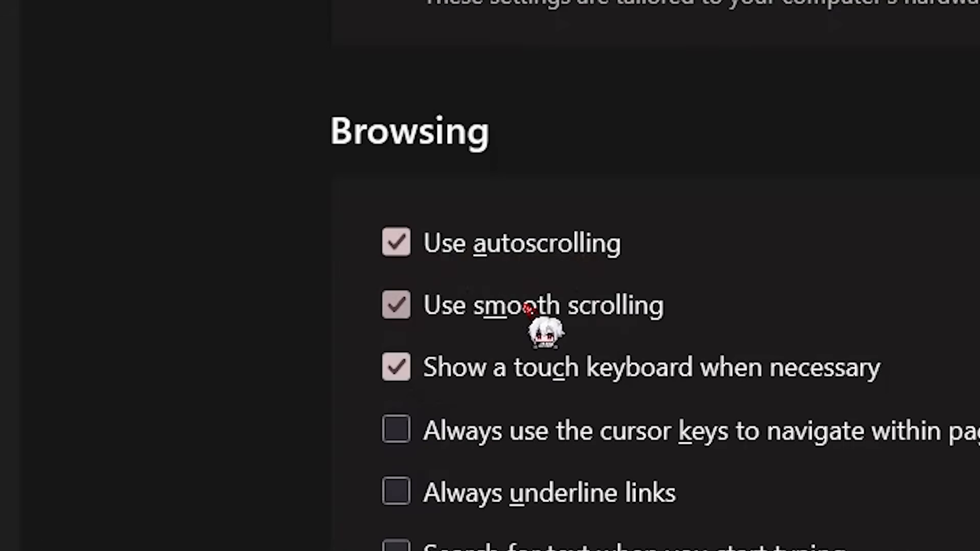
pyautogui.moveTo(803, 400)
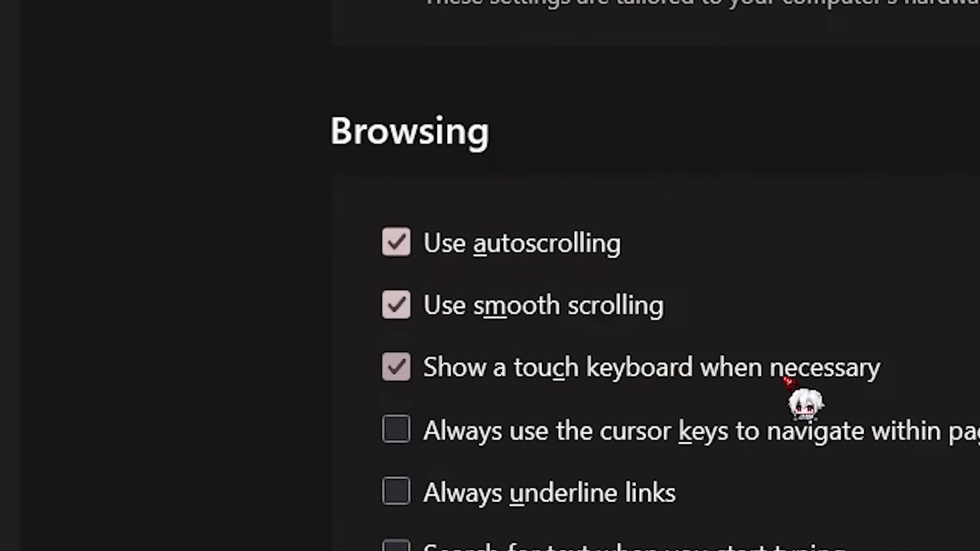
pyautogui.moveTo(538, 350)
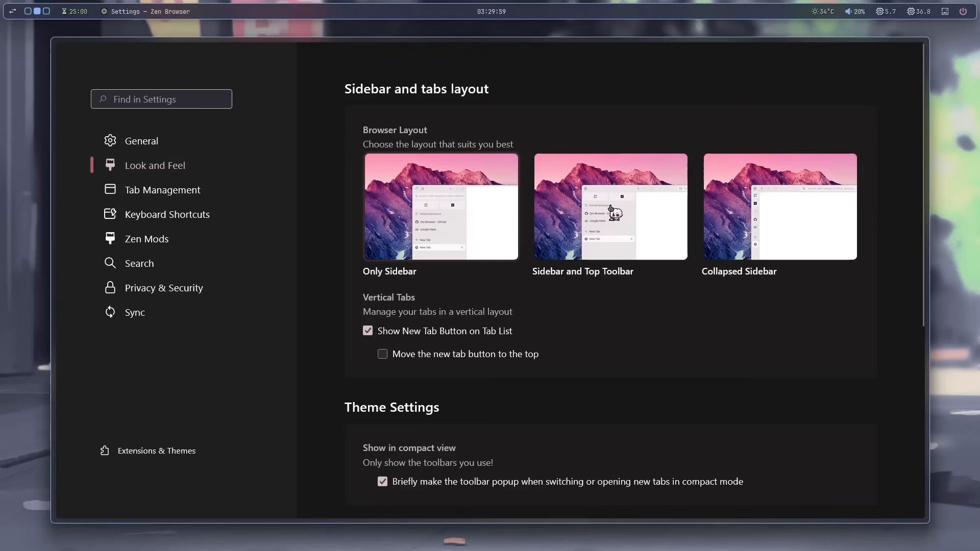
pyautogui.moveTo(623, 206)
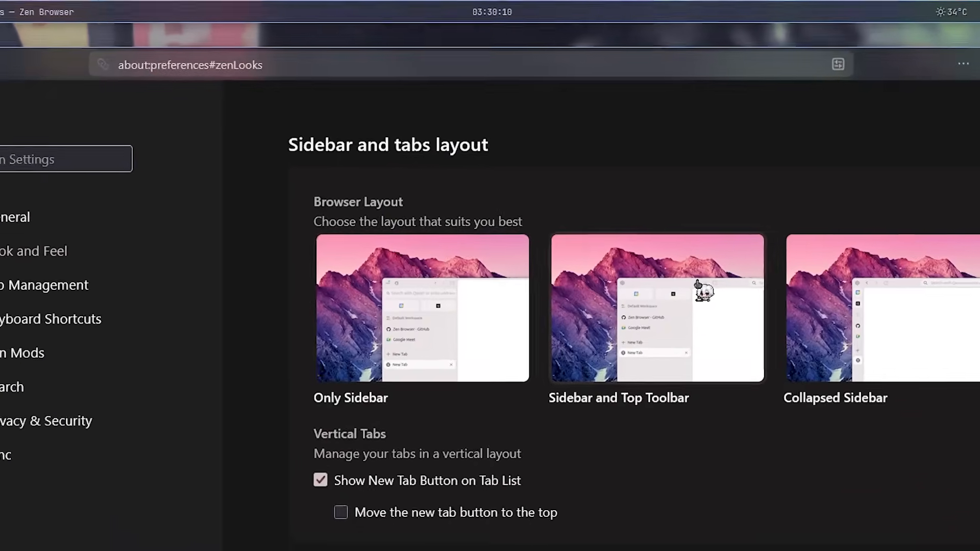
# Step: Expand the vertical tab sidebar and bring up its context menu offering compact mode
pyautogui.click(190, 64)
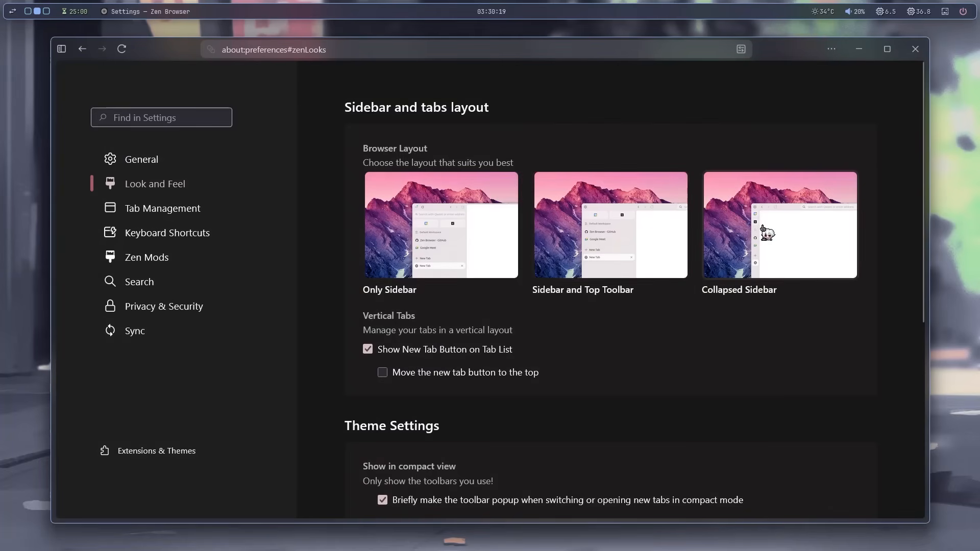
pyautogui.moveTo(167, 232)
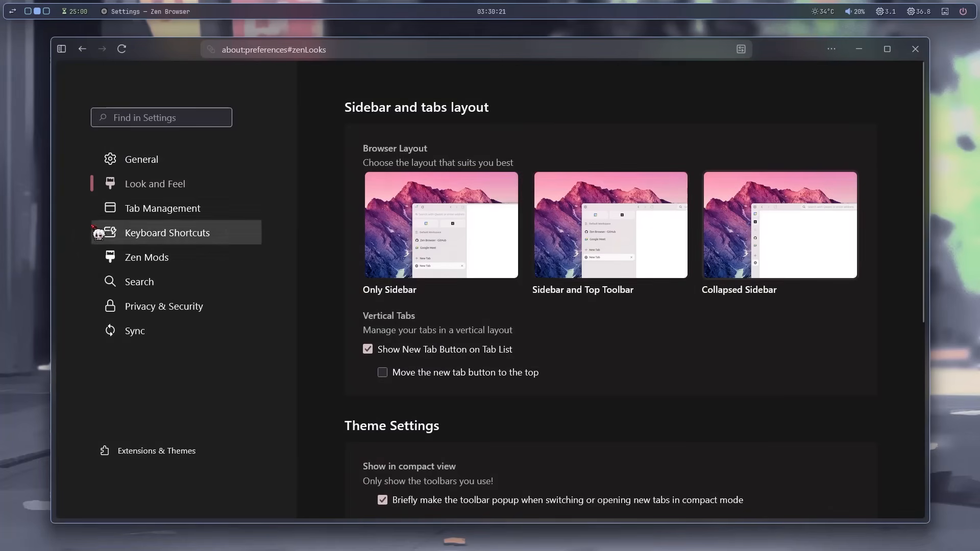
pyautogui.click(60, 49)
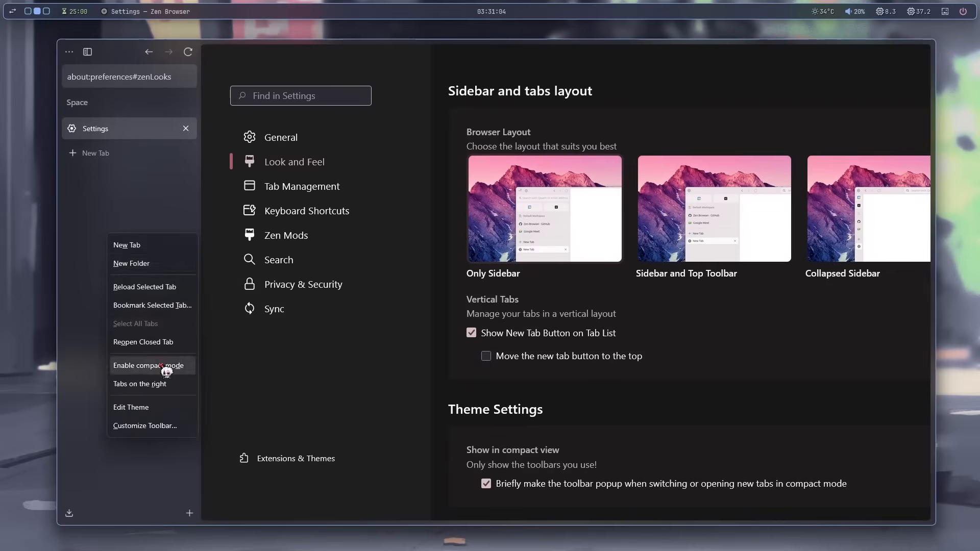
# Step: Enable compact mode for the sidebar and set the Zen URL bar behaviour to Always floating
pyautogui.click(148, 365)
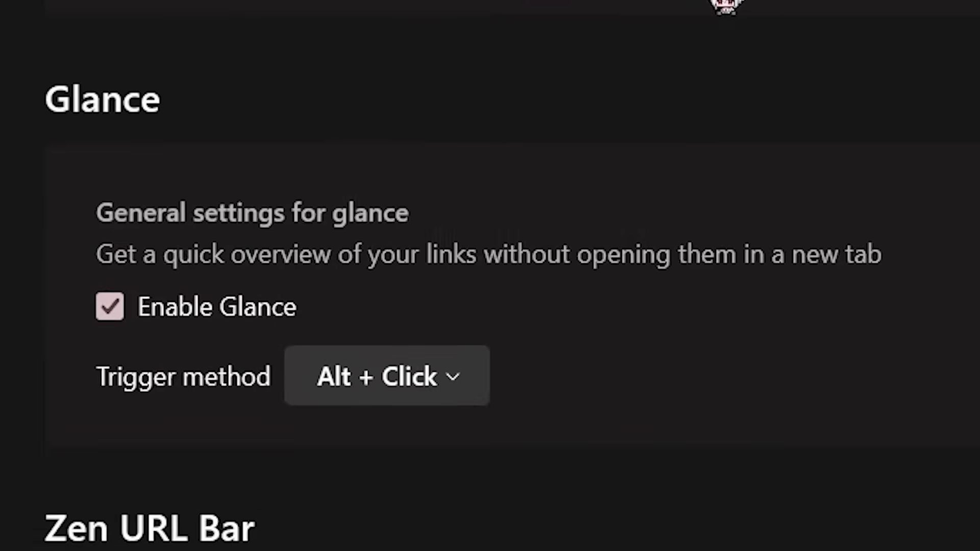
pyautogui.scroll(3)
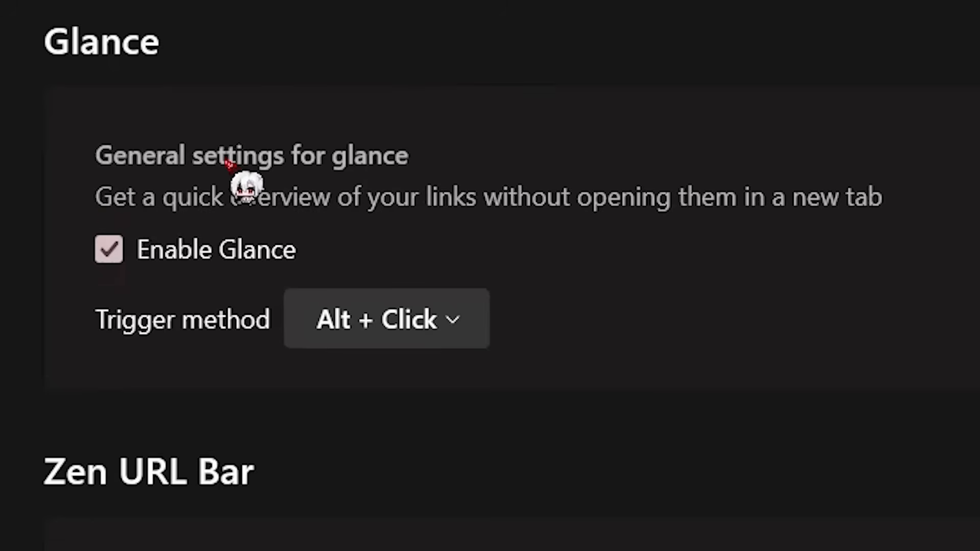
pyautogui.moveTo(450, 356)
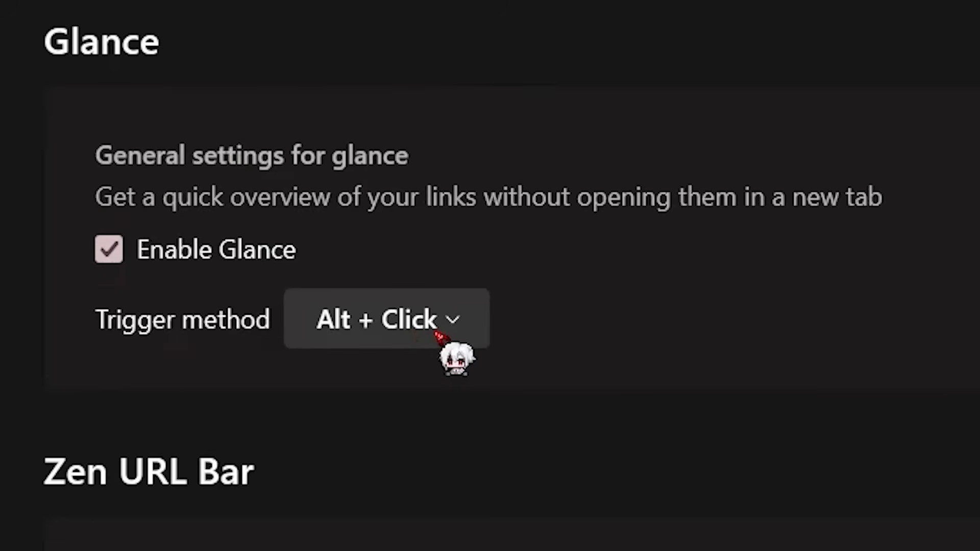
pyautogui.moveTo(456, 537)
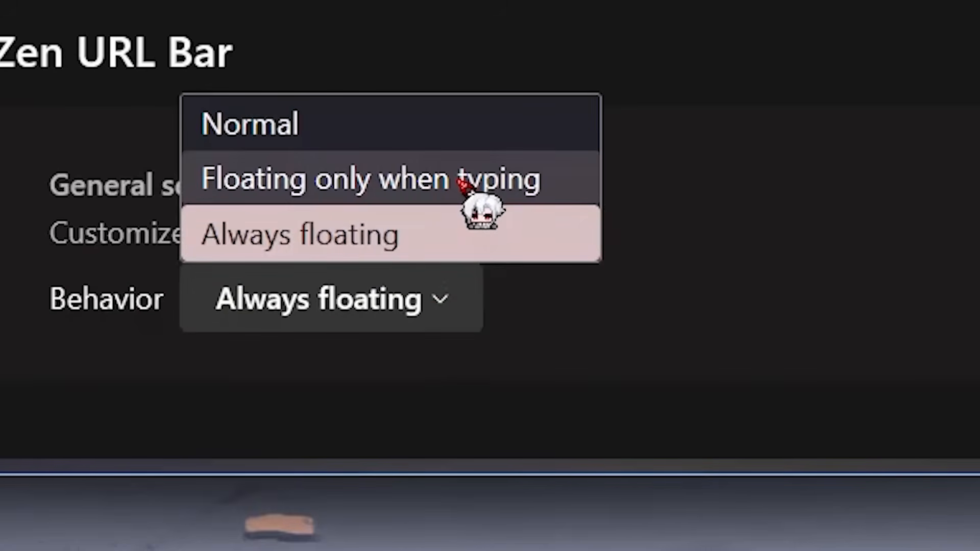
pyautogui.click(250, 124)
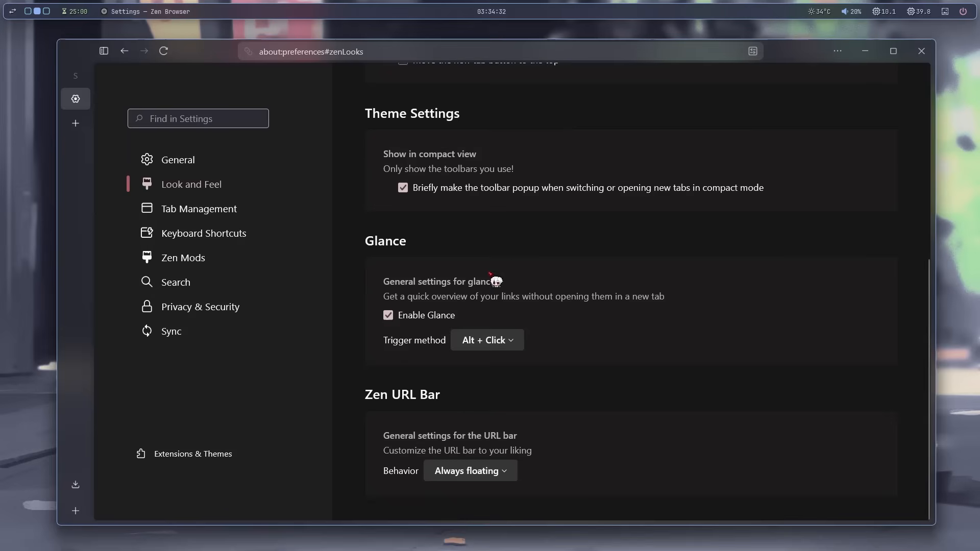
# Step: Browse the Tab Management and Keyboard Shortcuts settings sections
pyautogui.click(201, 208)
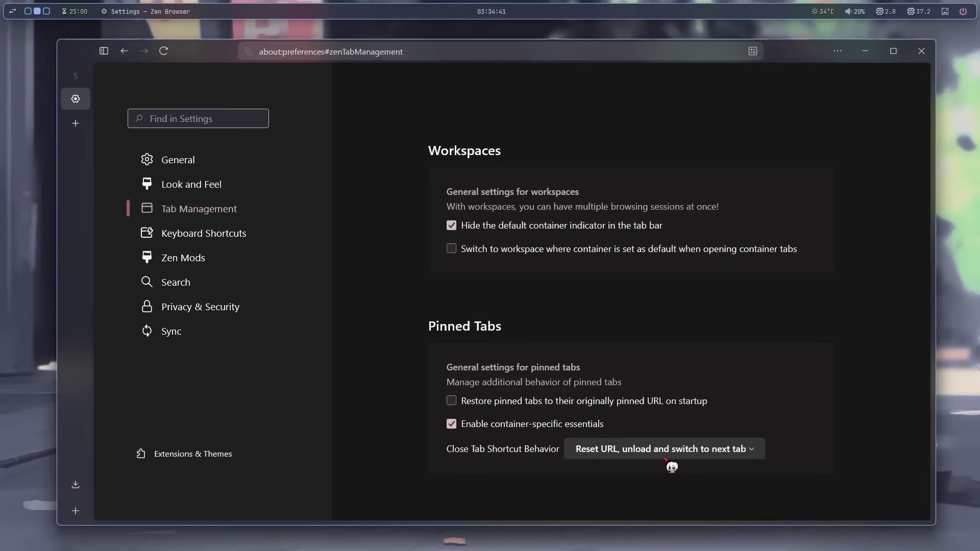
pyautogui.click(202, 233)
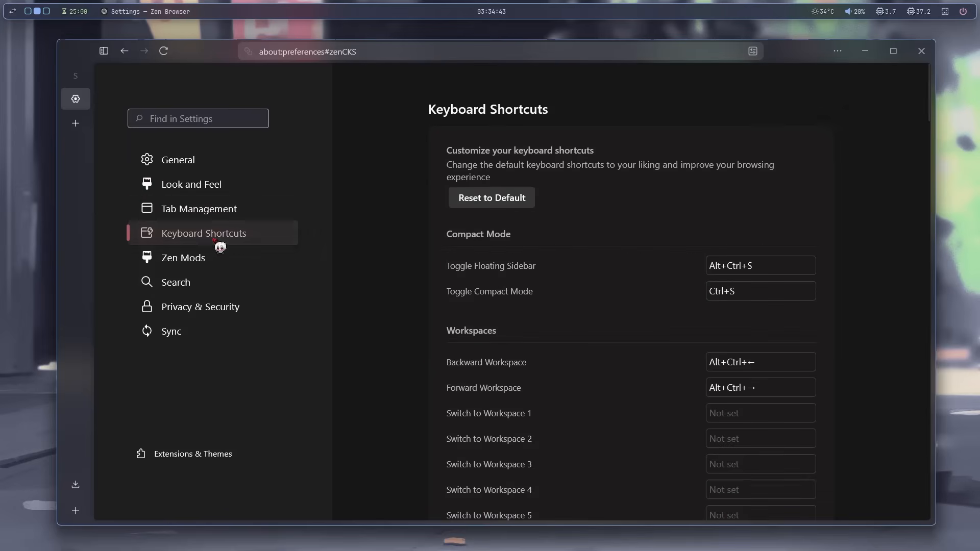
pyautogui.moveTo(499, 265)
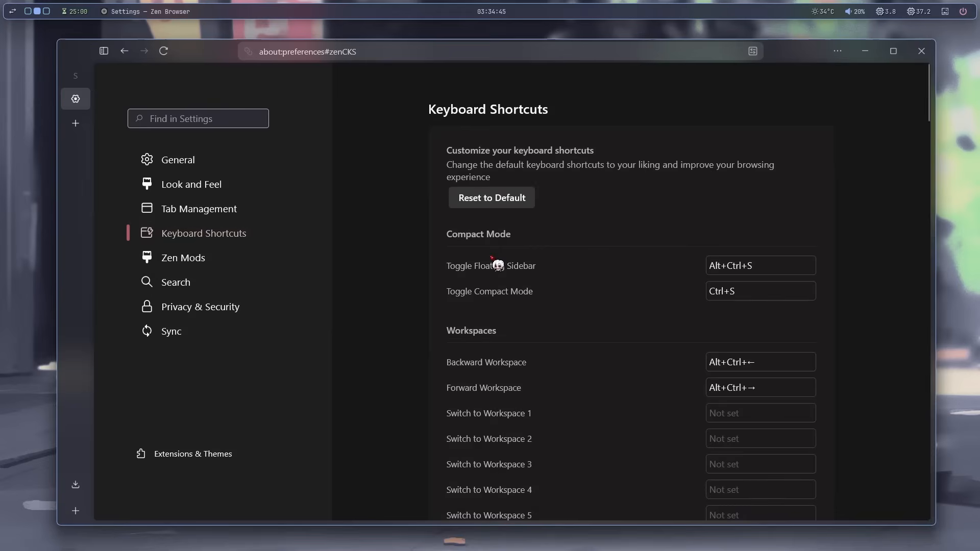
pyautogui.click(102, 51)
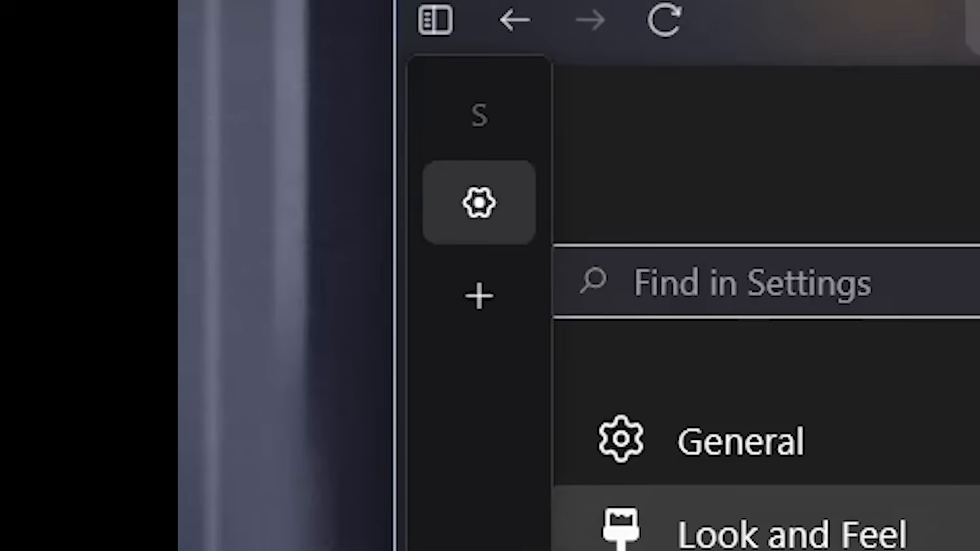
pyautogui.click(434, 20)
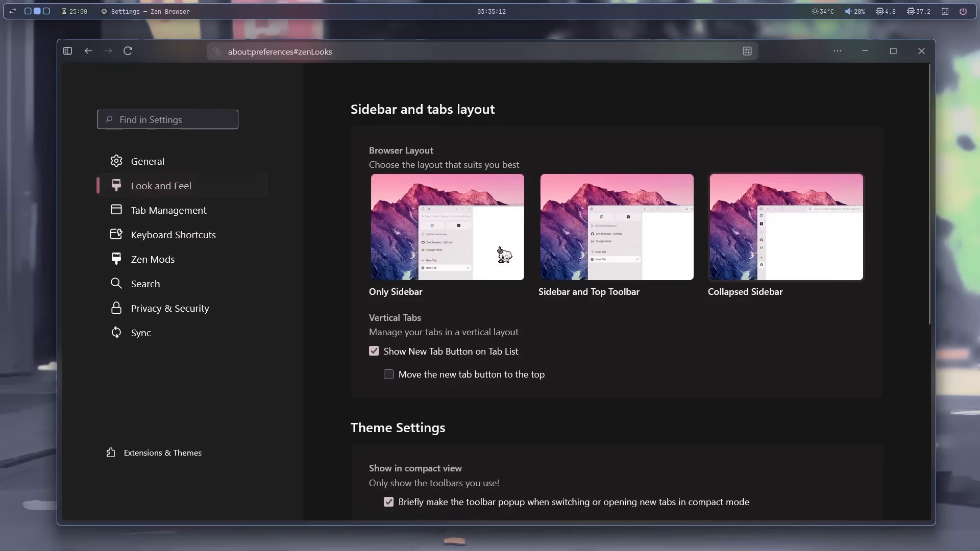
pyautogui.moveTo(72, 221)
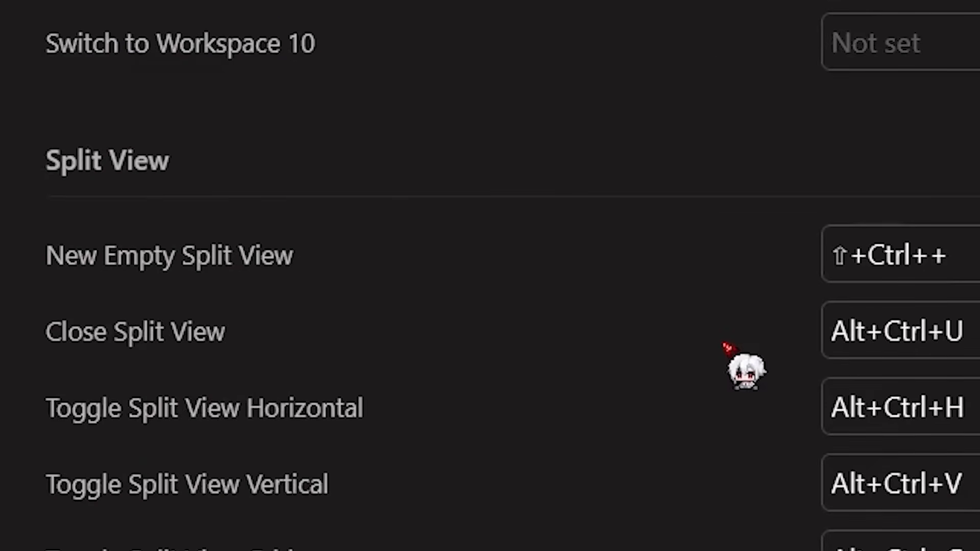
pyautogui.moveTo(931, 259)
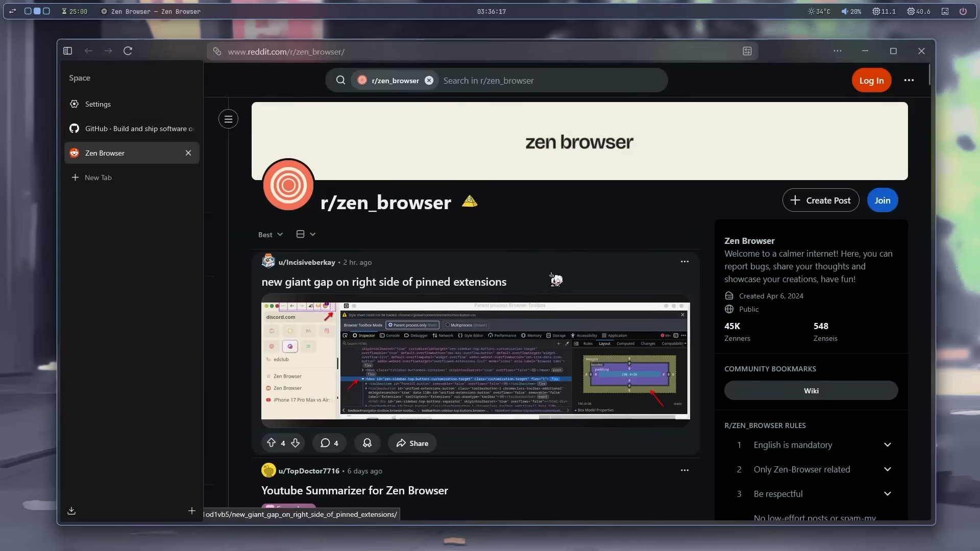
# Step: Switch between the GitHub and Zen subreddit tabs, then return to the Settings tab
pyautogui.click(132, 129)
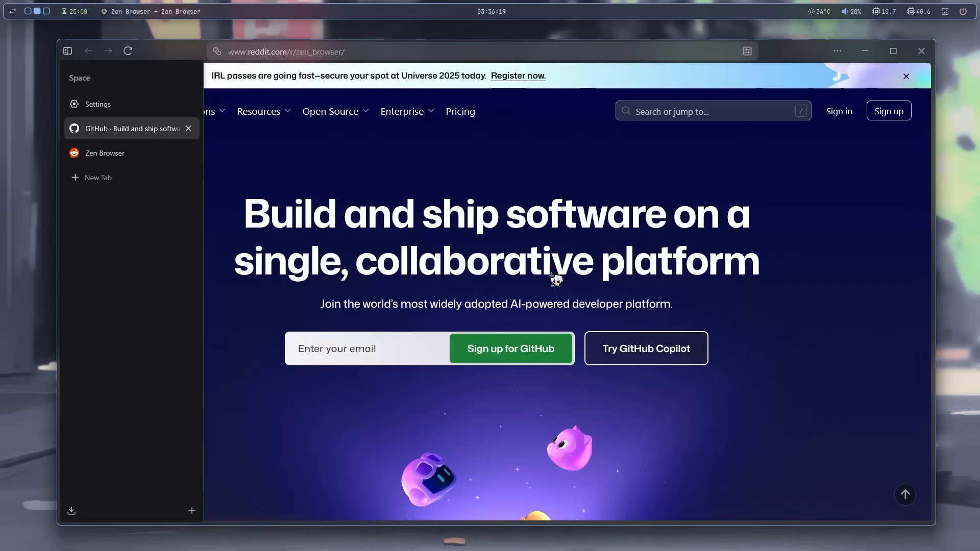
pyautogui.click(105, 153)
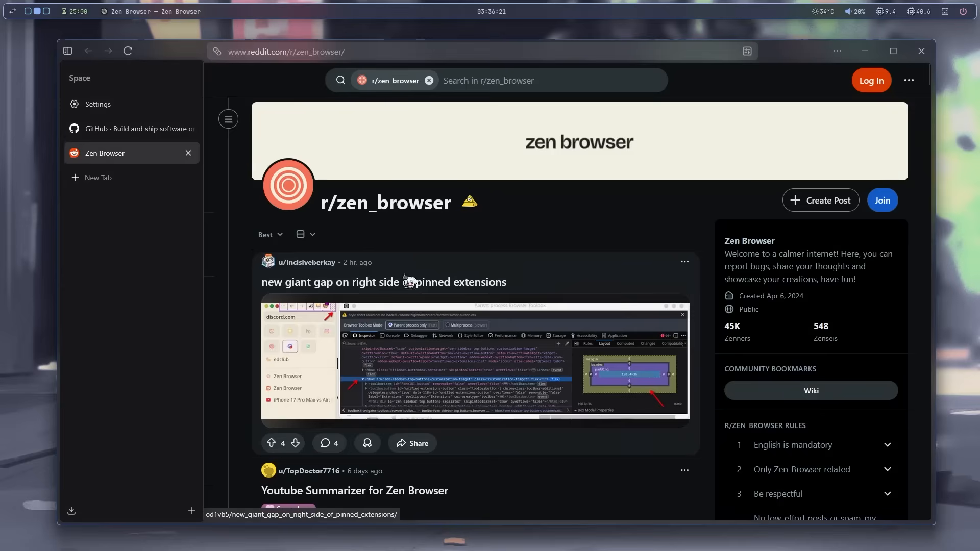
pyautogui.click(98, 104)
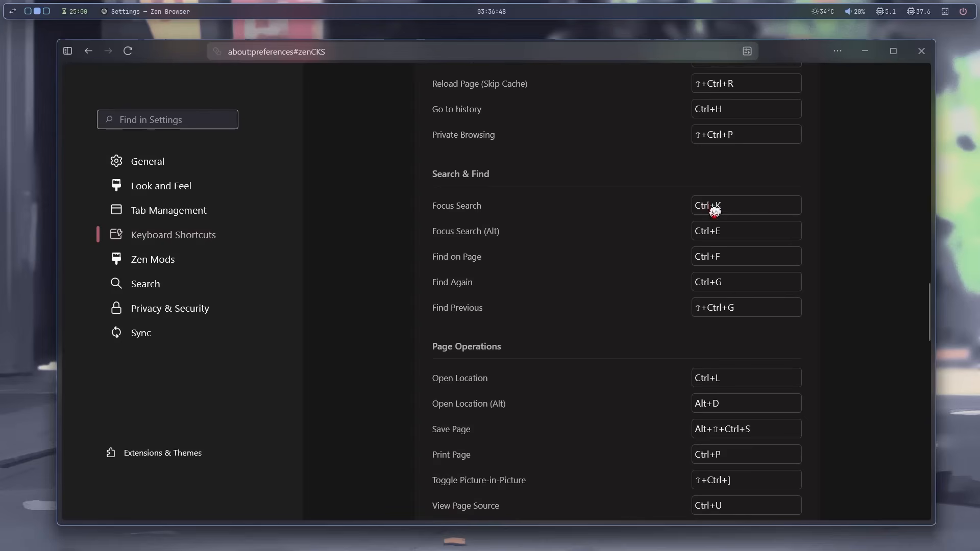
pyautogui.moveTo(661, 215)
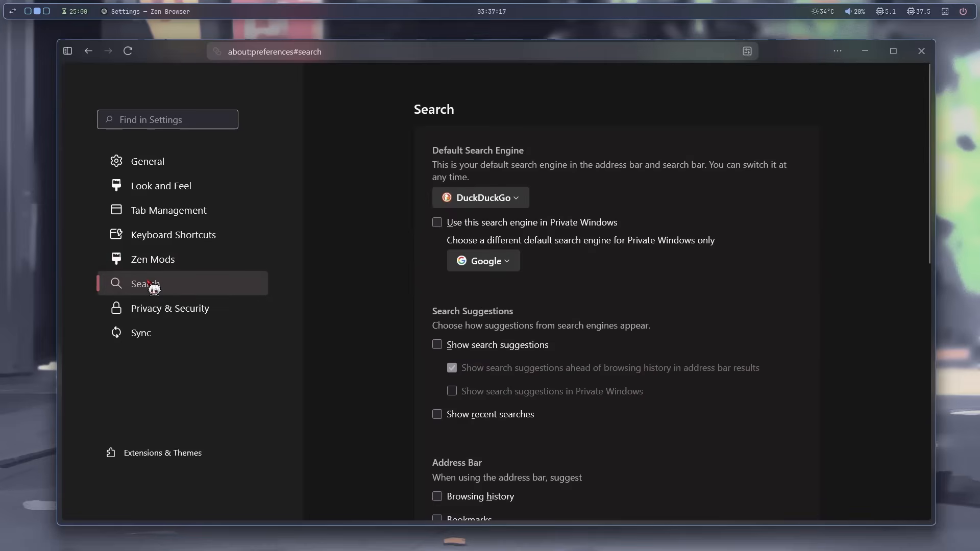
pyautogui.moveTo(494, 197)
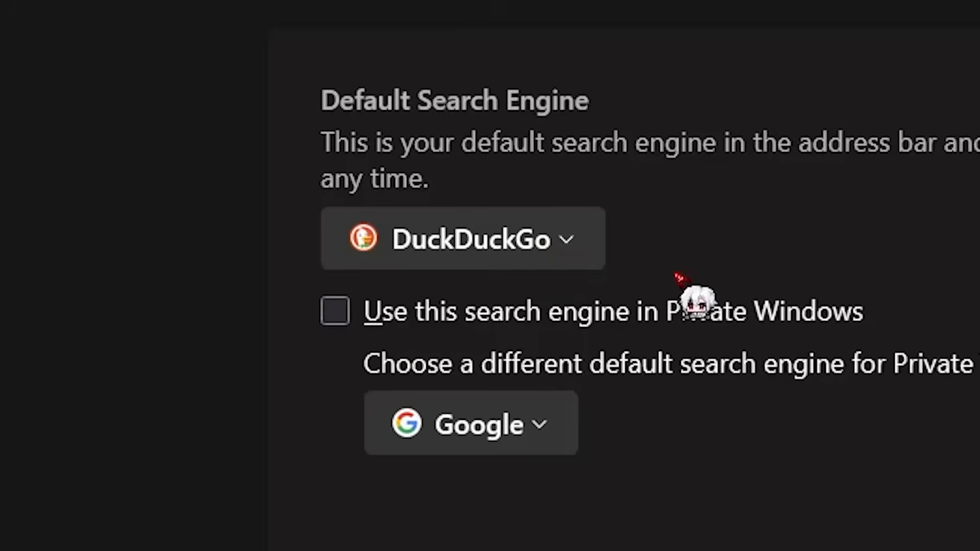
# Step: Choose DuckDuckGo as the search engine for private windows
pyautogui.click(471, 423)
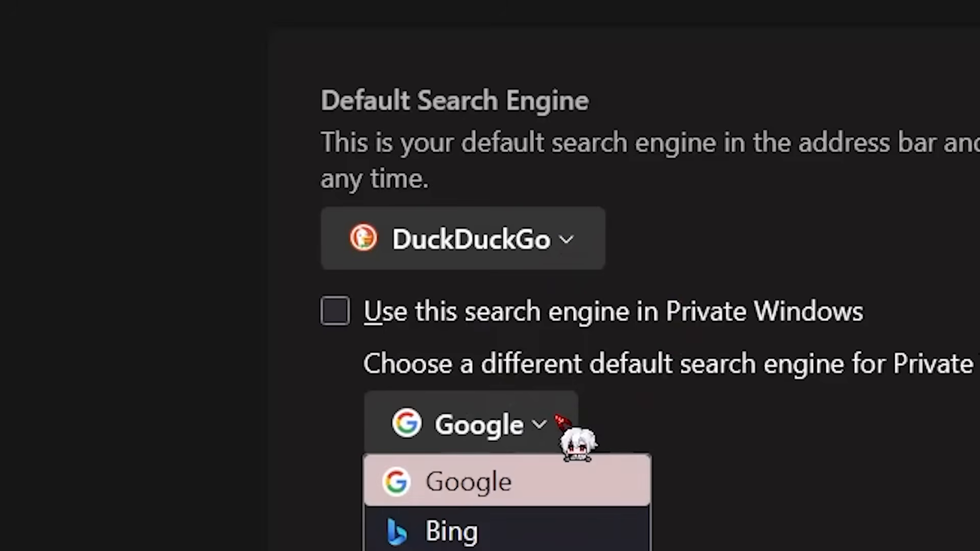
pyautogui.scroll(-3)
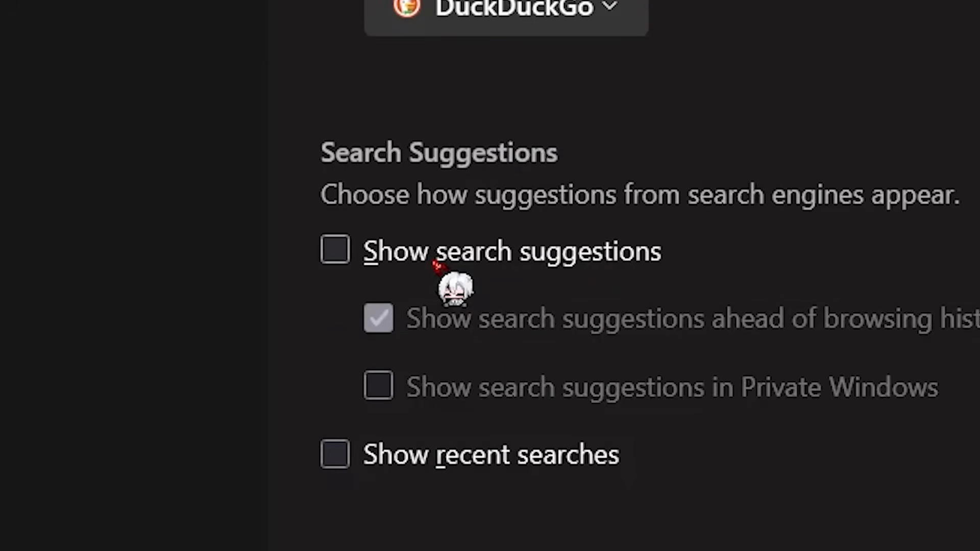
pyautogui.scroll(-3)
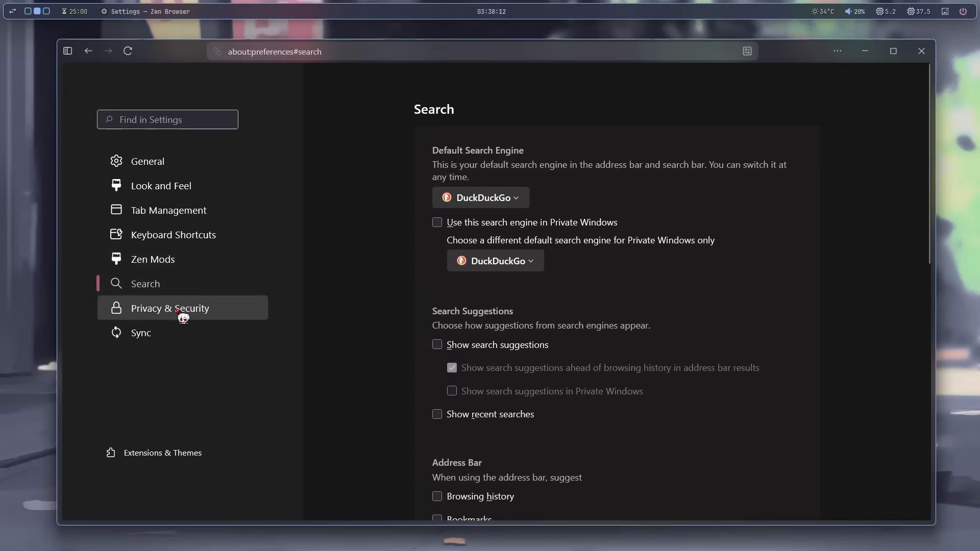
# Step: In Privacy & Security, review tracking protection and turn off Ask to save passwords
pyautogui.click(172, 308)
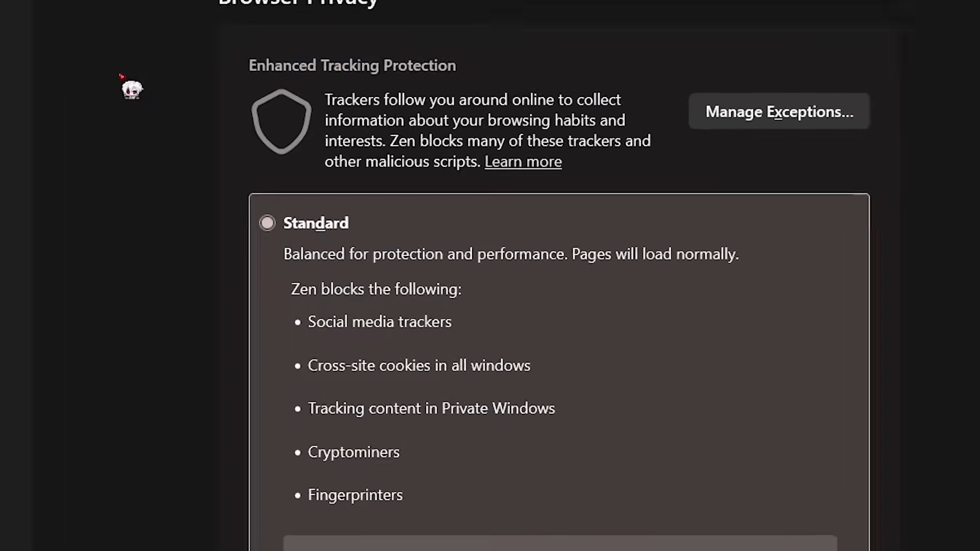
pyautogui.scroll(-3)
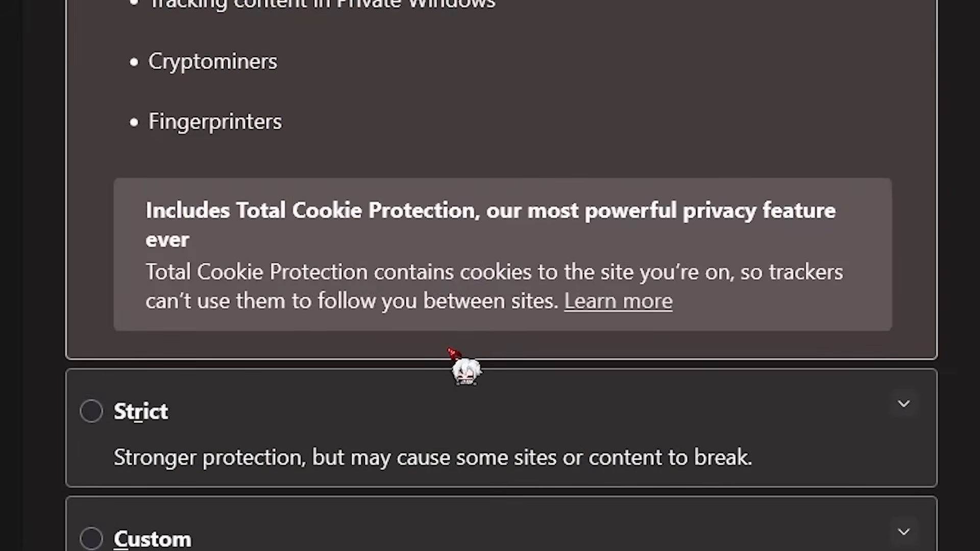
pyautogui.click(91, 411)
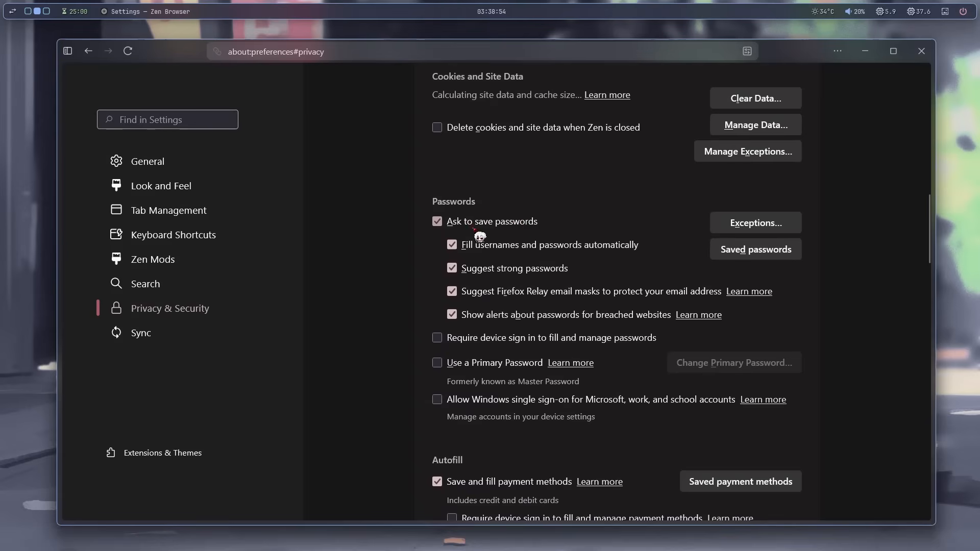
pyautogui.click(435, 221)
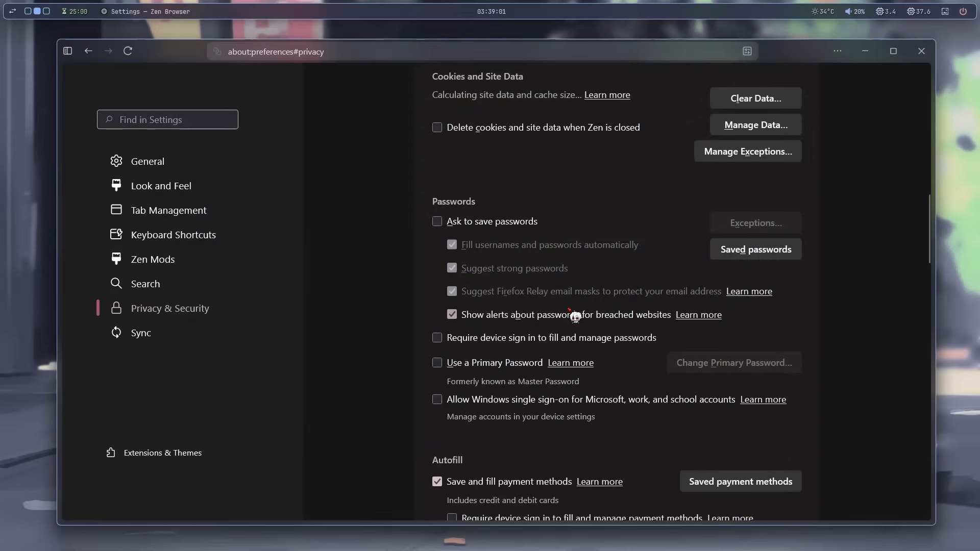
pyautogui.scroll(-3)
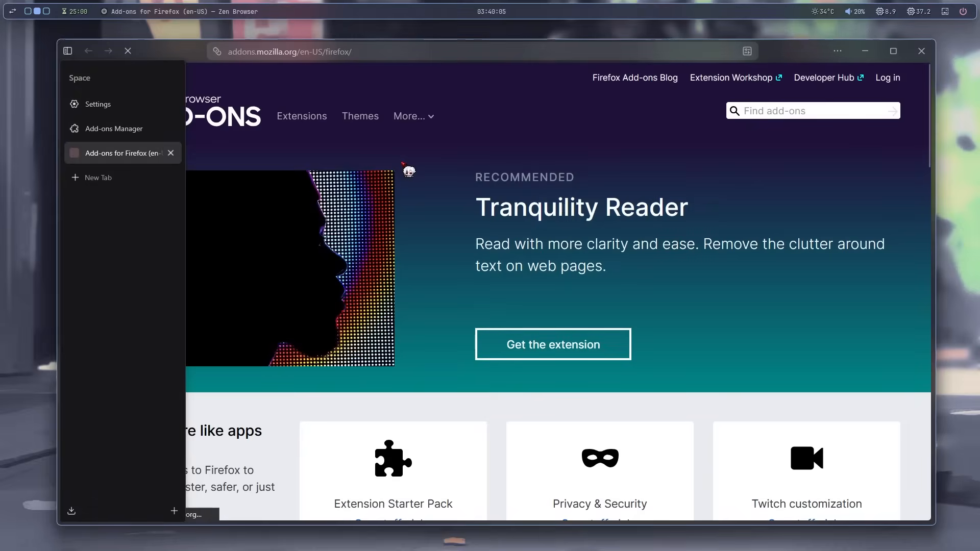
# Step: Search the add-ons catalogue for 'ublo' and see uBlock Origin suggested at the top
pyautogui.click(67, 51)
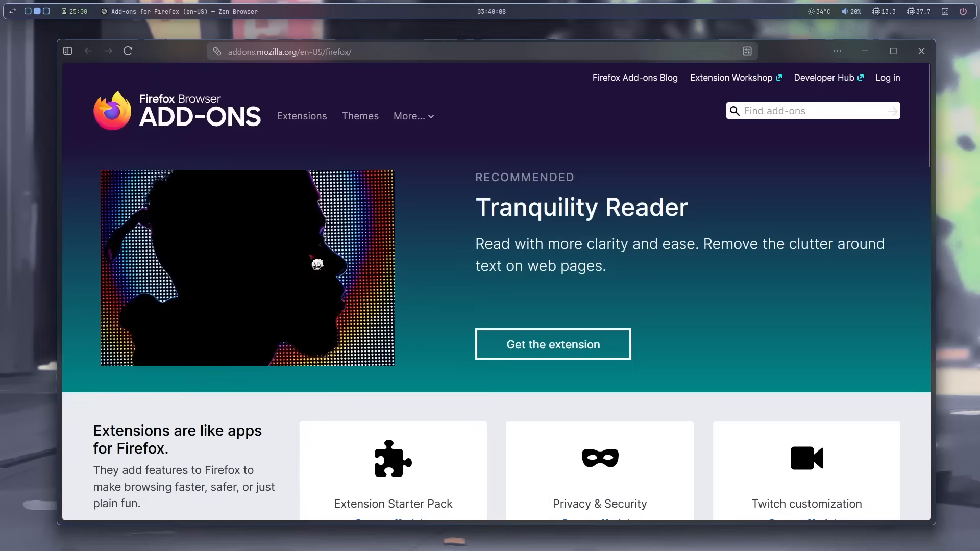
pyautogui.write('vid')
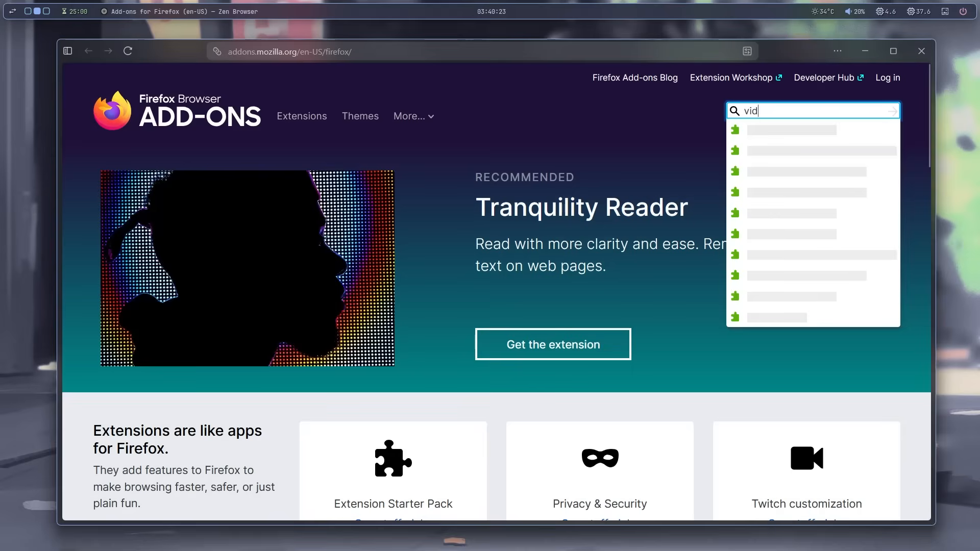
pyautogui.press('Return')
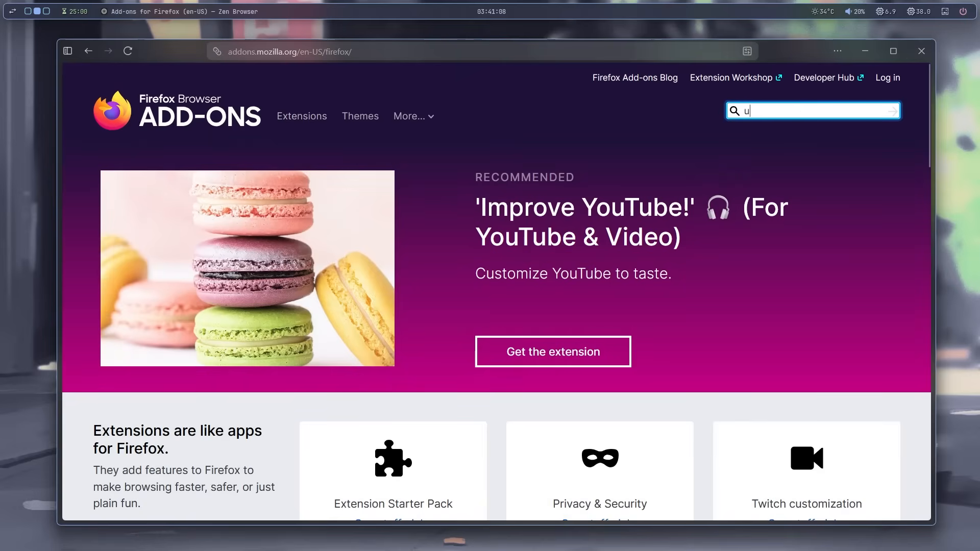
pyautogui.write('blo')
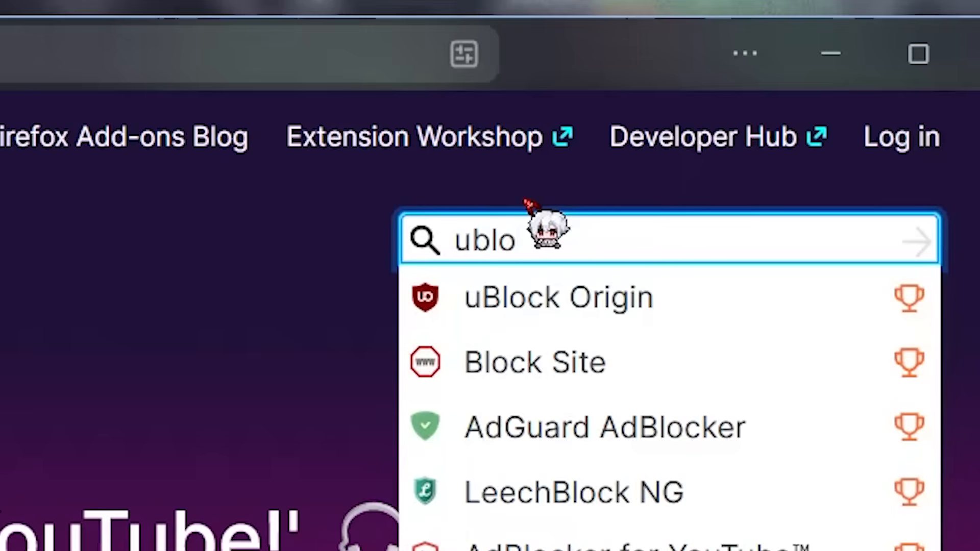
pyautogui.click(558, 297)
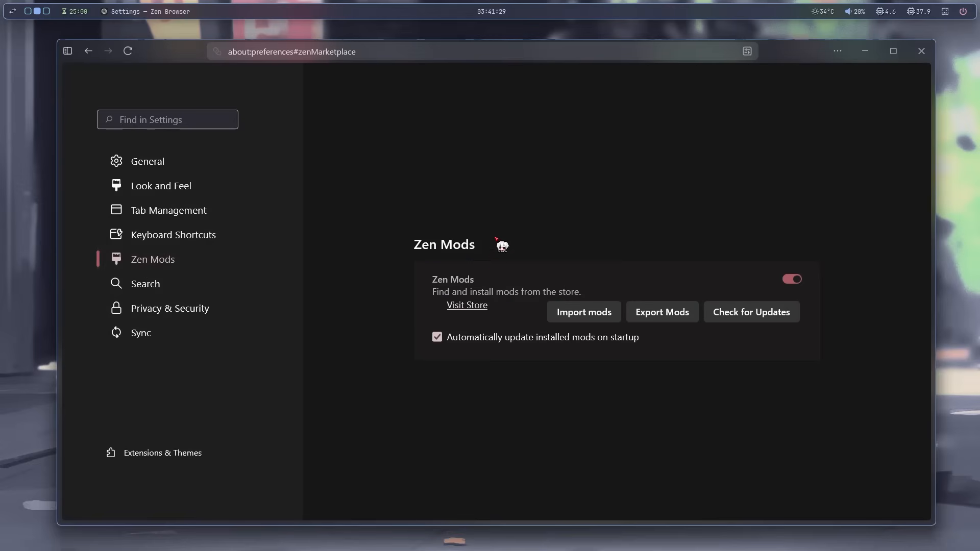
pyautogui.moveTo(580, 349)
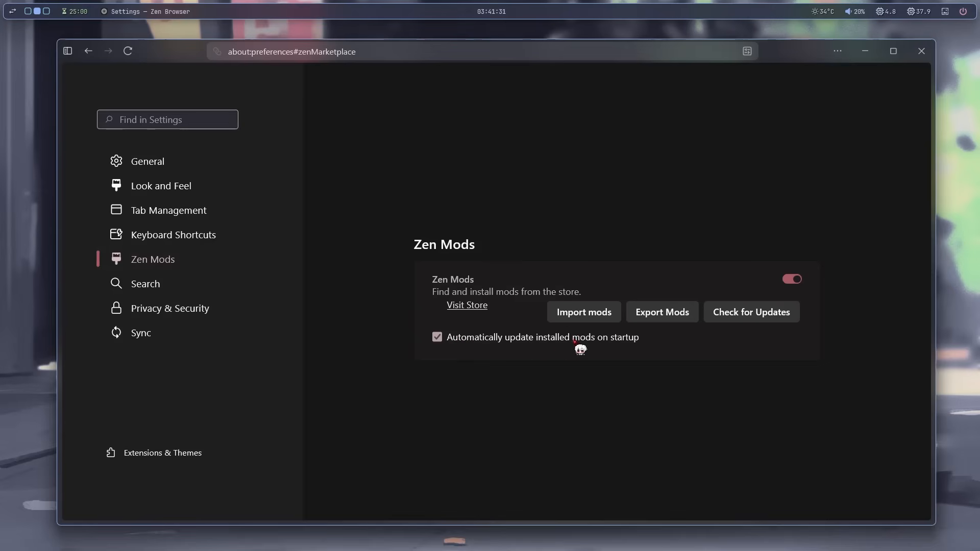
pyautogui.moveTo(716, 325)
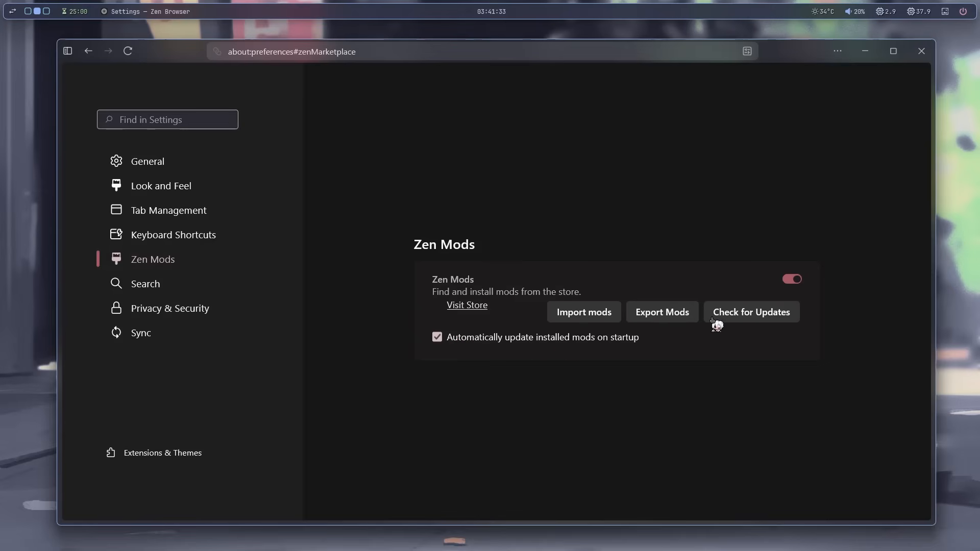
# Step: Visit the Zen Mods store, browse community mods down to page 3, and reveal the tab sidebar
pyautogui.click(467, 305)
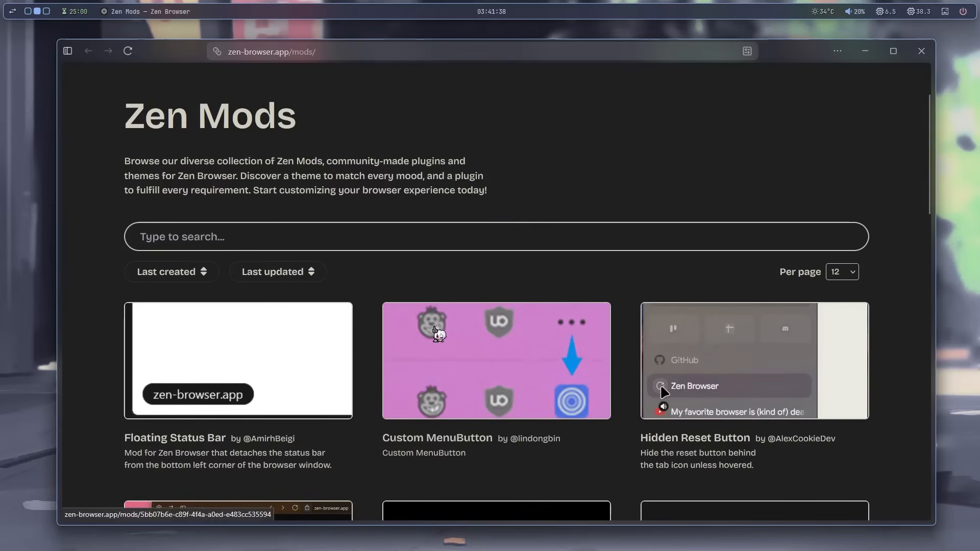
pyautogui.scroll(3)
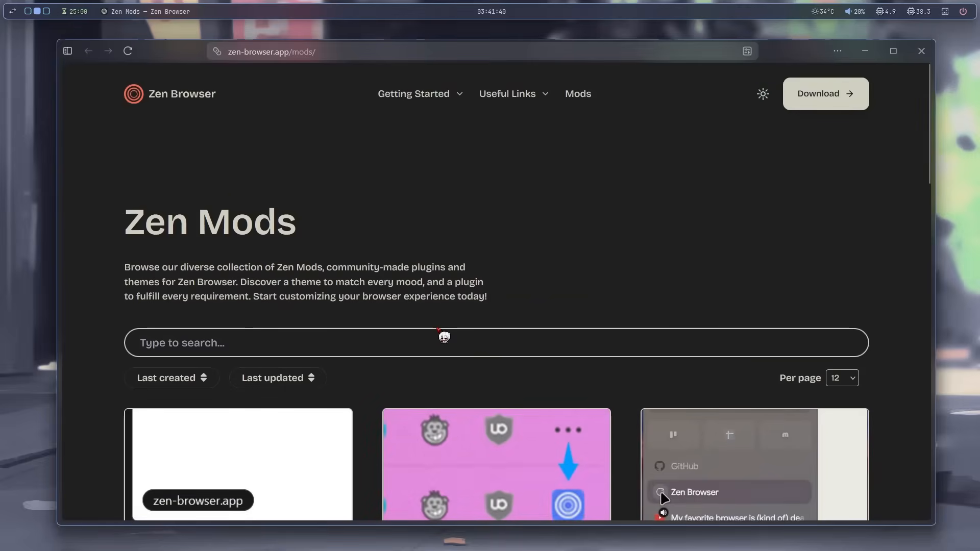
pyautogui.scroll(-3)
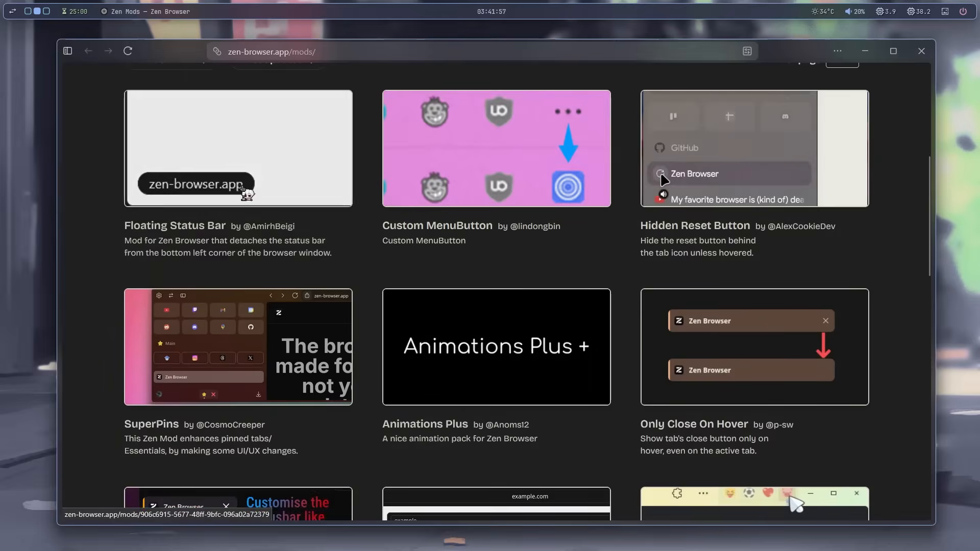
pyautogui.scroll(-3)
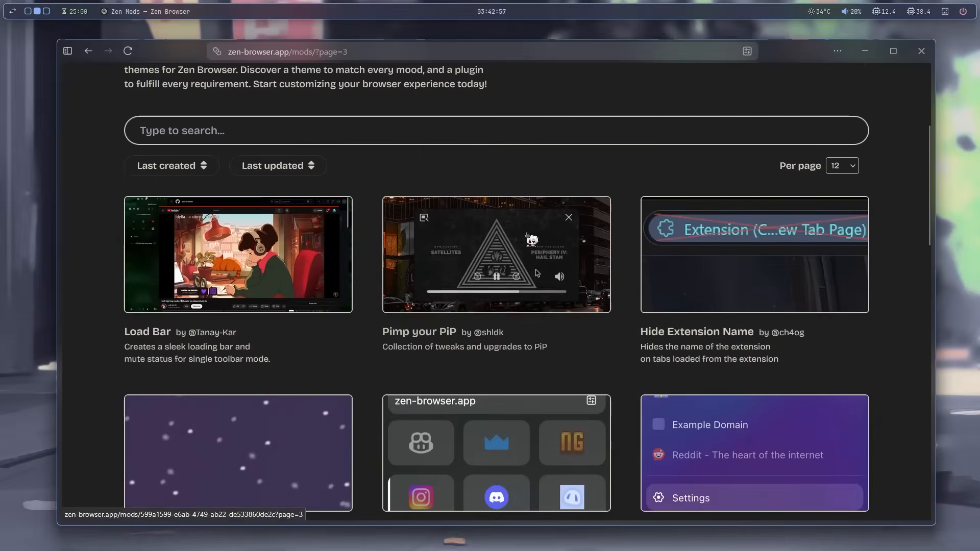
pyautogui.scroll(-3)
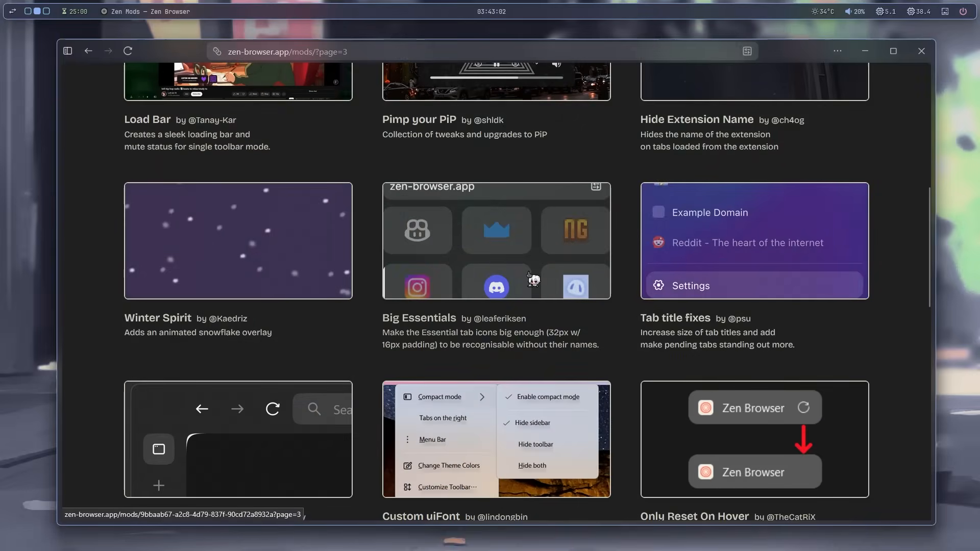
pyautogui.click(67, 52)
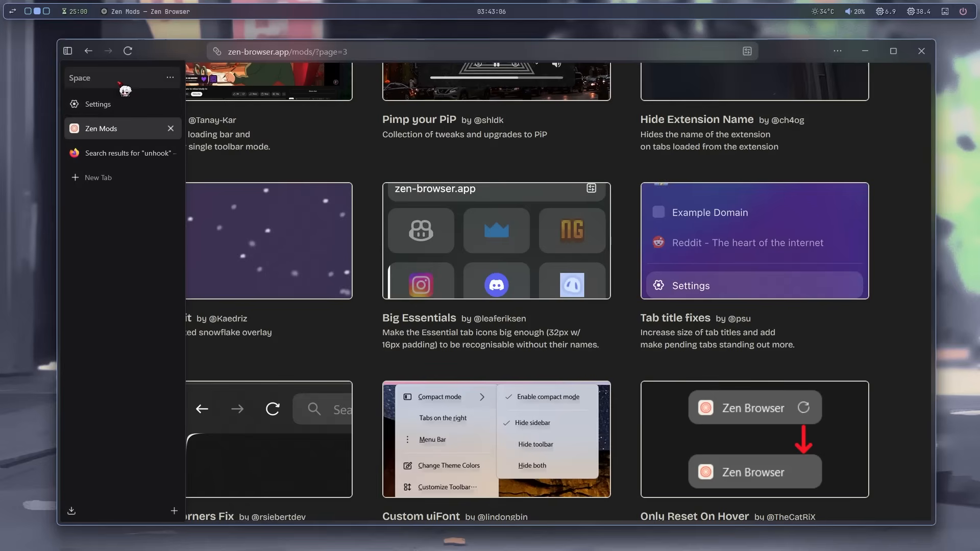
# Step: Add the Discord tab to Essentials and close the leftover Settings and search tabs
pyautogui.rightClick(113, 177)
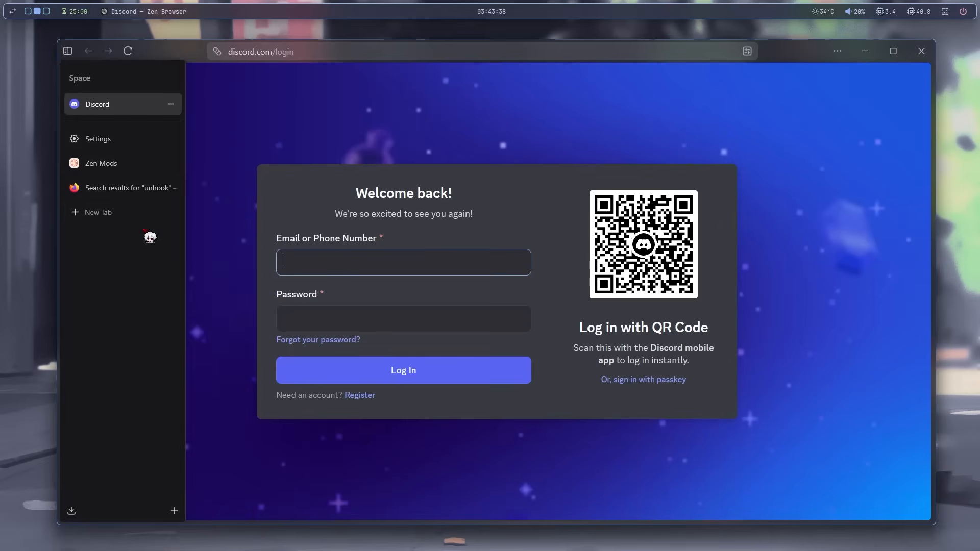
pyautogui.click(67, 51)
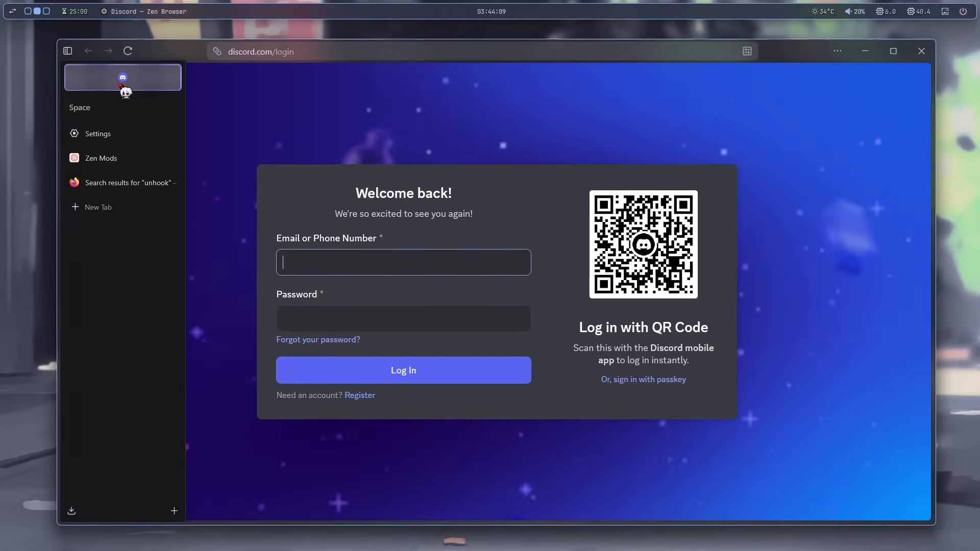
pyautogui.click(98, 132)
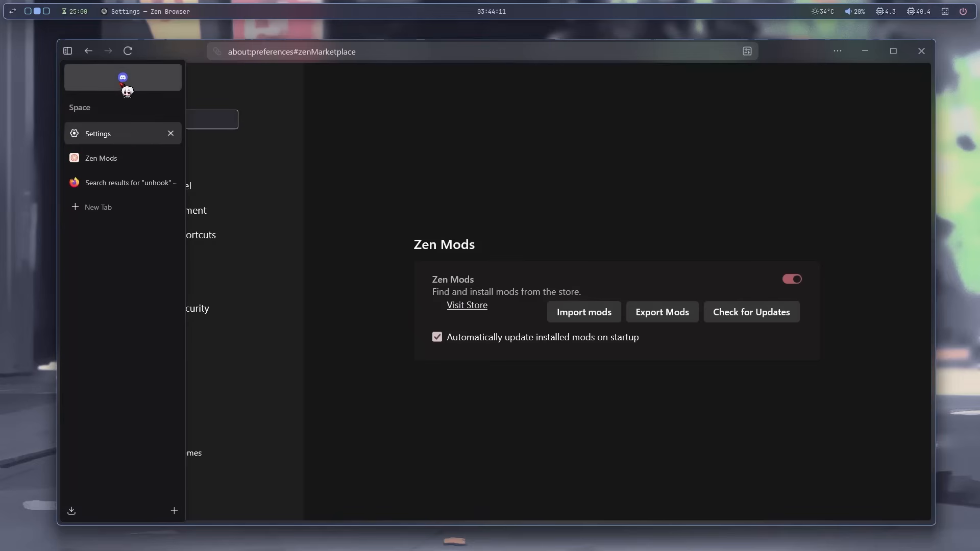
pyautogui.click(123, 77)
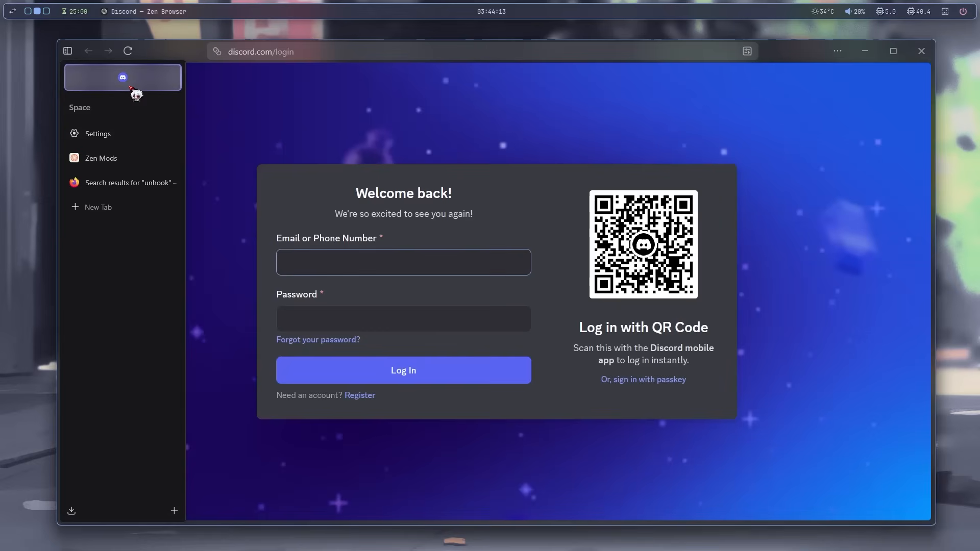
pyautogui.click(101, 157)
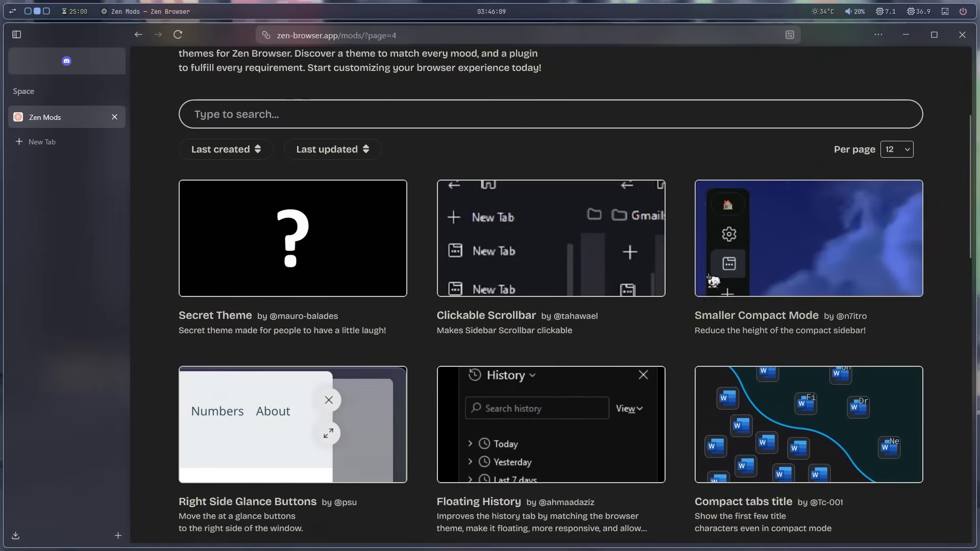
# Step: Add YouTube from the suggested sites as a second essential tab beside Discord
pyautogui.scroll(-3)
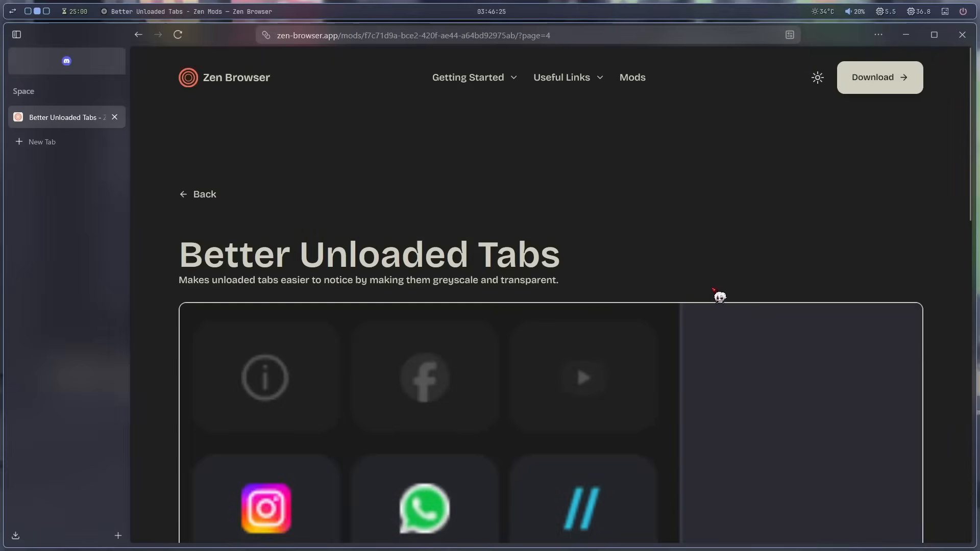
pyautogui.scroll(-3)
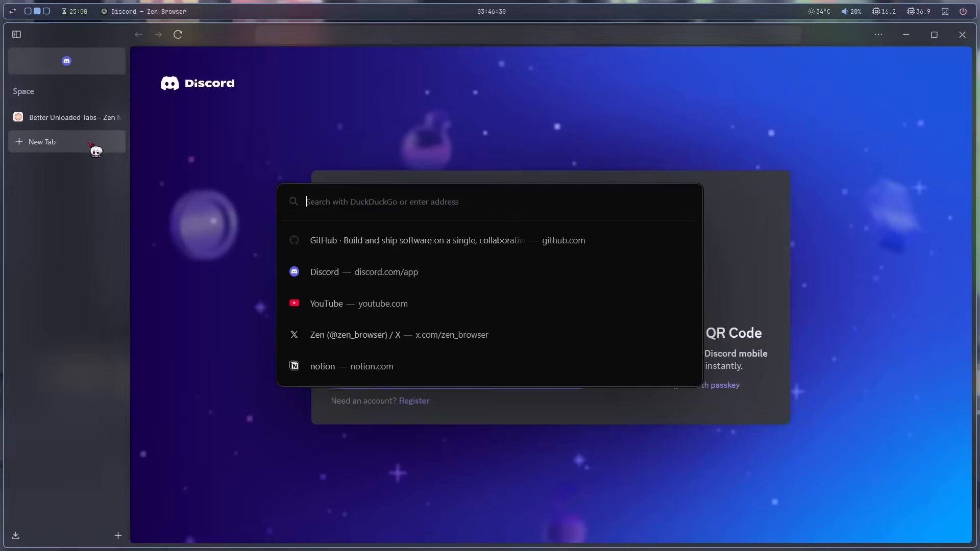
pyautogui.click(358, 304)
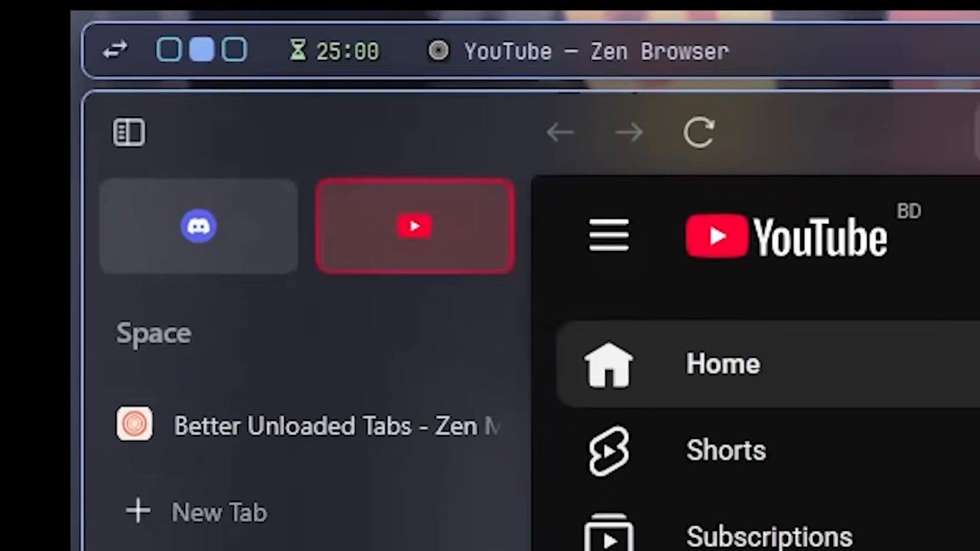
pyautogui.click(197, 226)
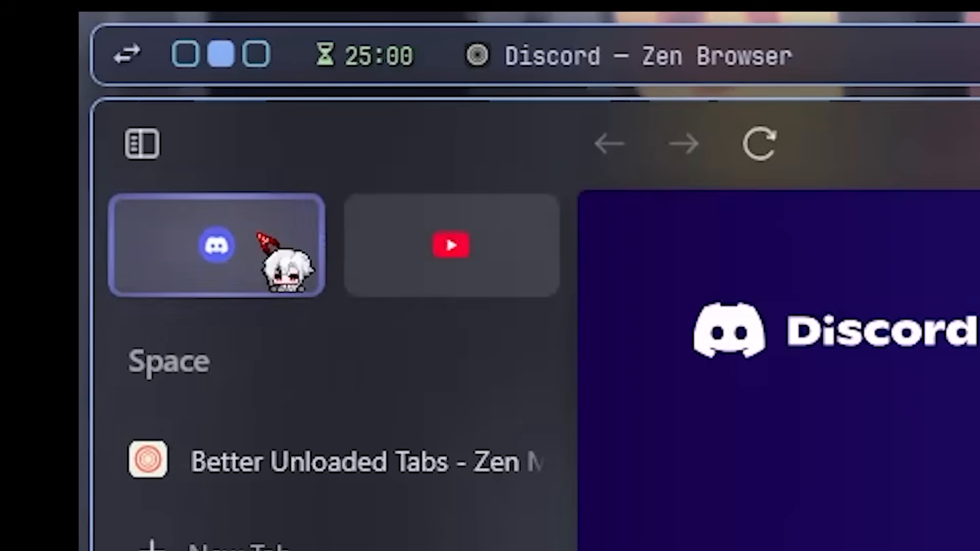
pyautogui.click(451, 245)
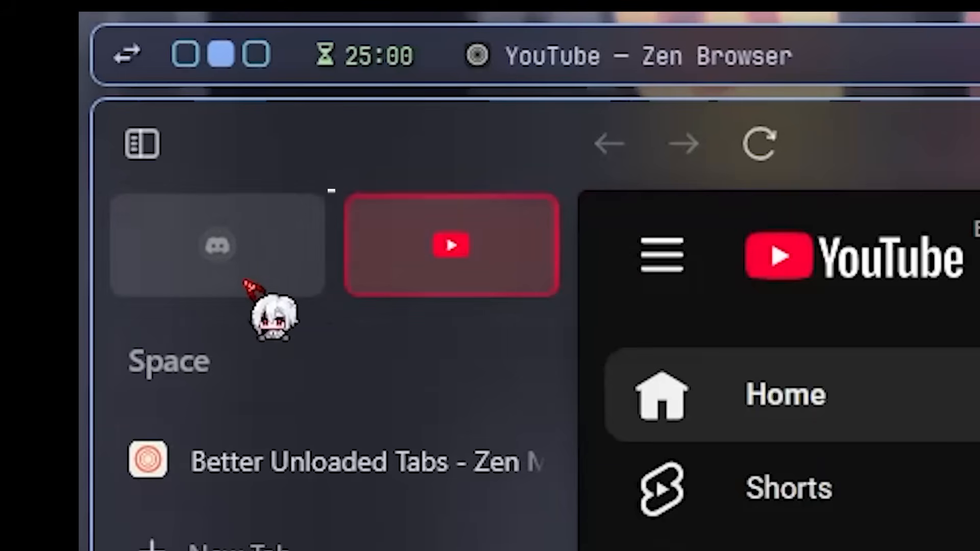
pyautogui.click(705, 50)
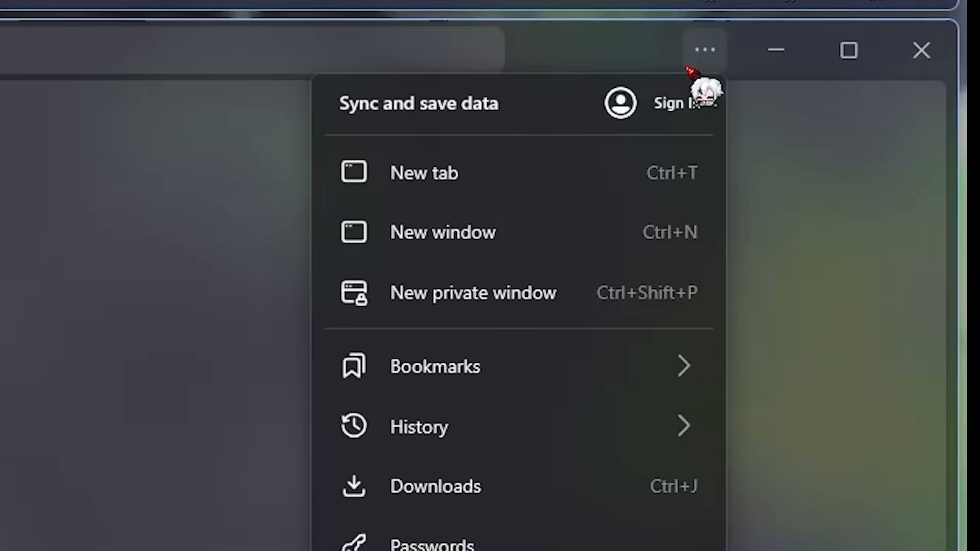
# Step: Return to Settings via the ⋯ menu and show the Sync section with its sign-in option
pyautogui.scroll(-3)
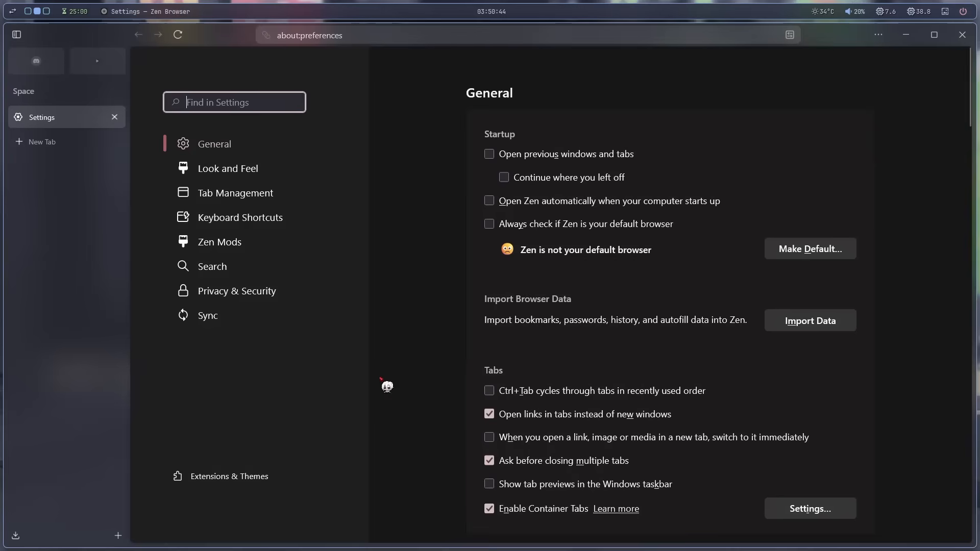
pyautogui.click(207, 316)
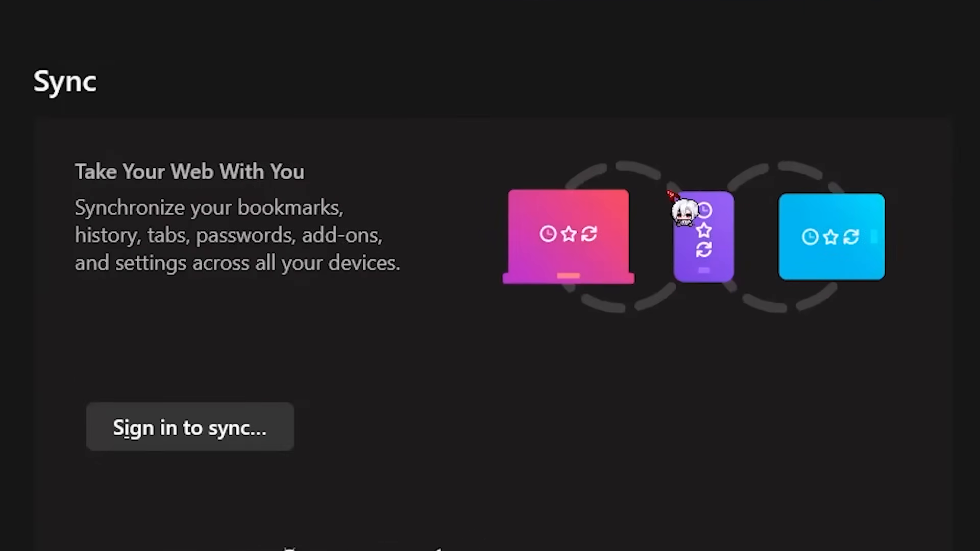
pyautogui.moveTo(602, 465)
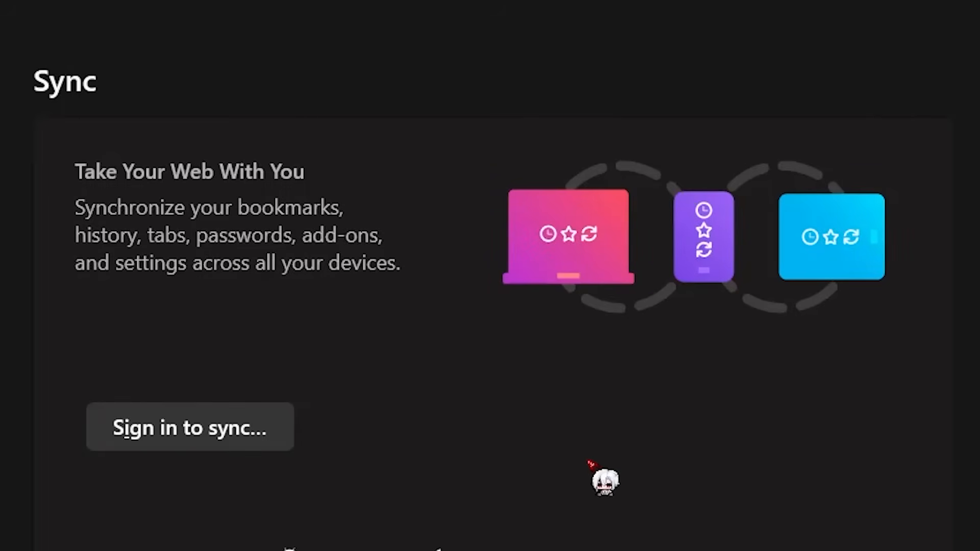
pyautogui.moveTo(606, 484)
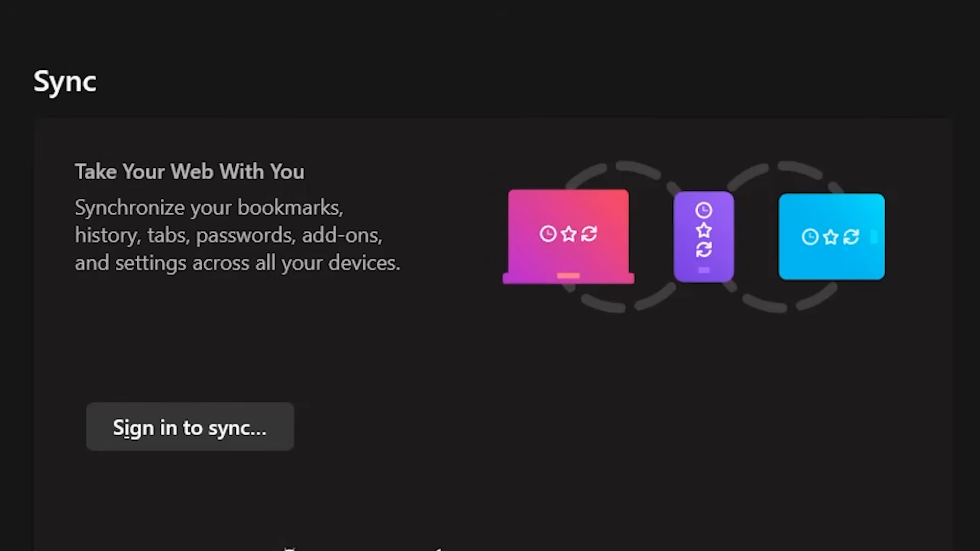